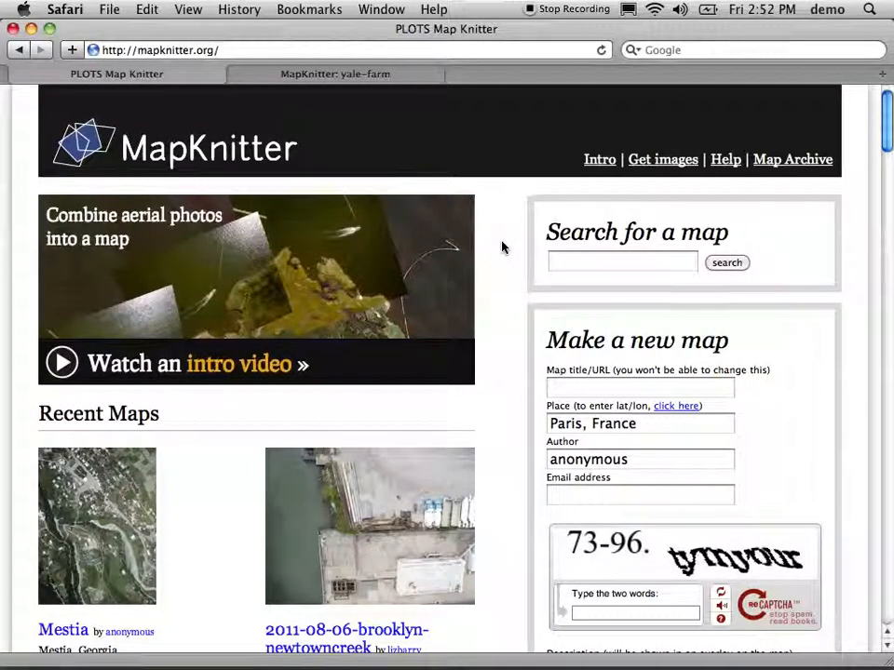
Open the 2011-08-06-brooklyn-newtowncreek map's OpenLayers viewer from the recent maps list
{"action": "scroll", "scroll_direction": "down", "scroll_amount": 3}
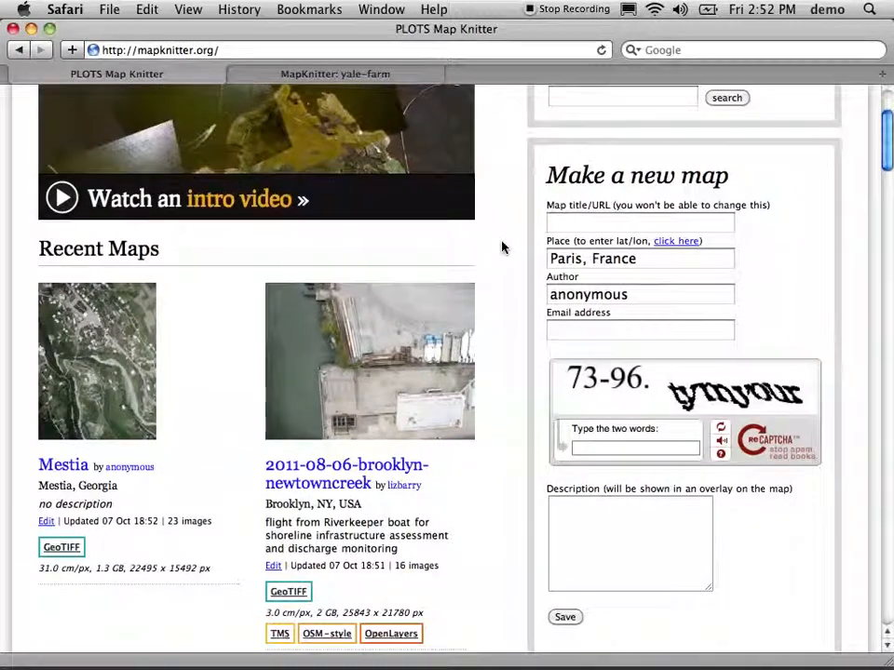
{"action": "scroll", "scroll_direction": "down", "scroll_amount": 3}
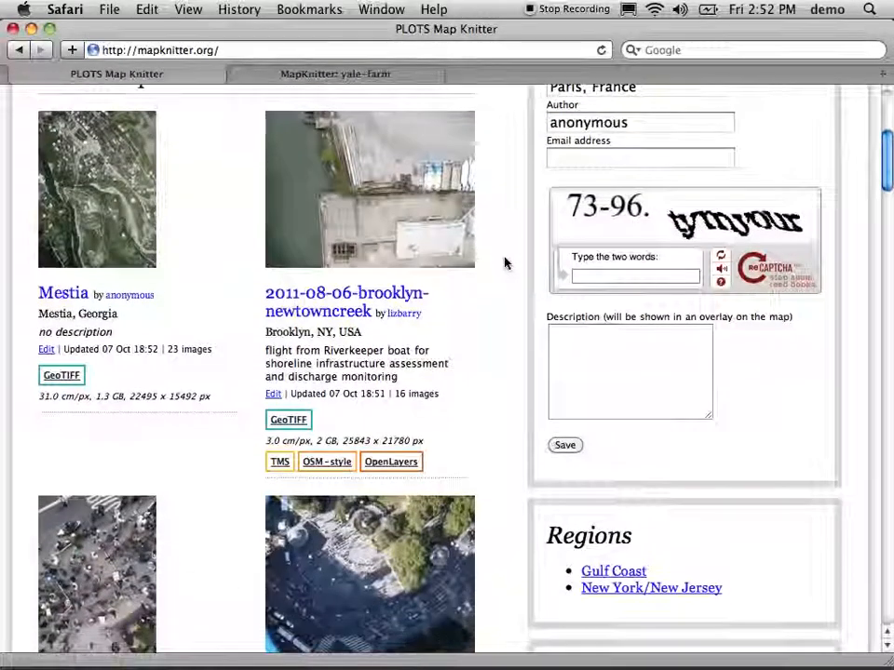
{"action": "left_click", "coordinate": [391, 462]}
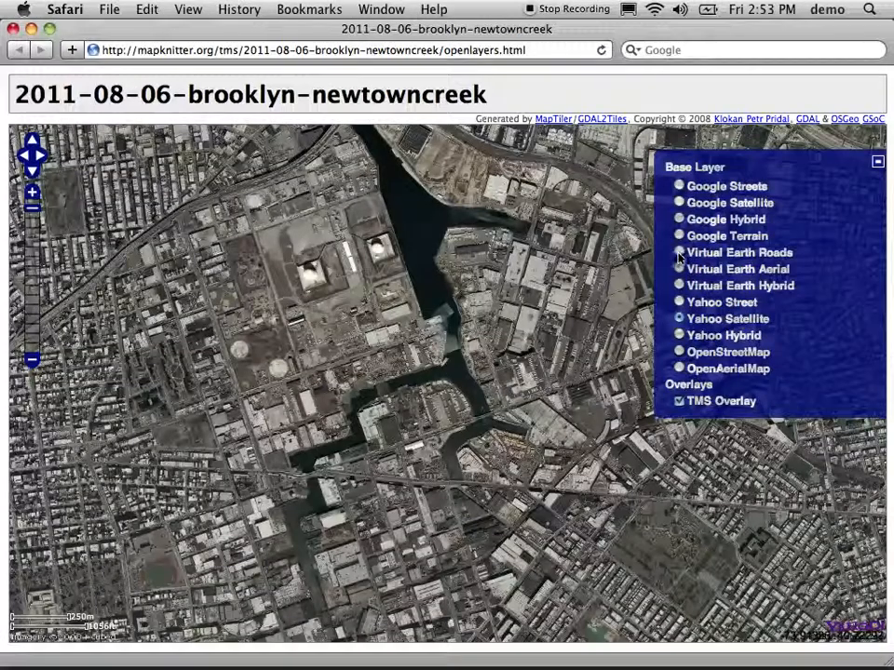
Leave the OpenLayers tile viewer and go back to the MapKnitter home page
{"action": "left_click", "coordinate": [678, 254]}
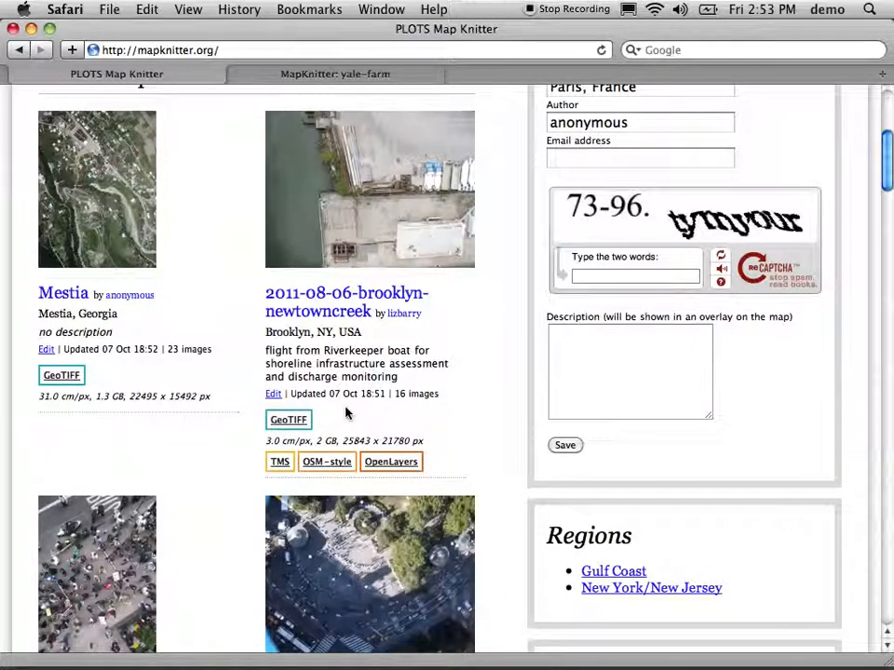
{"action": "mouse_move", "coordinate": [287, 421]}
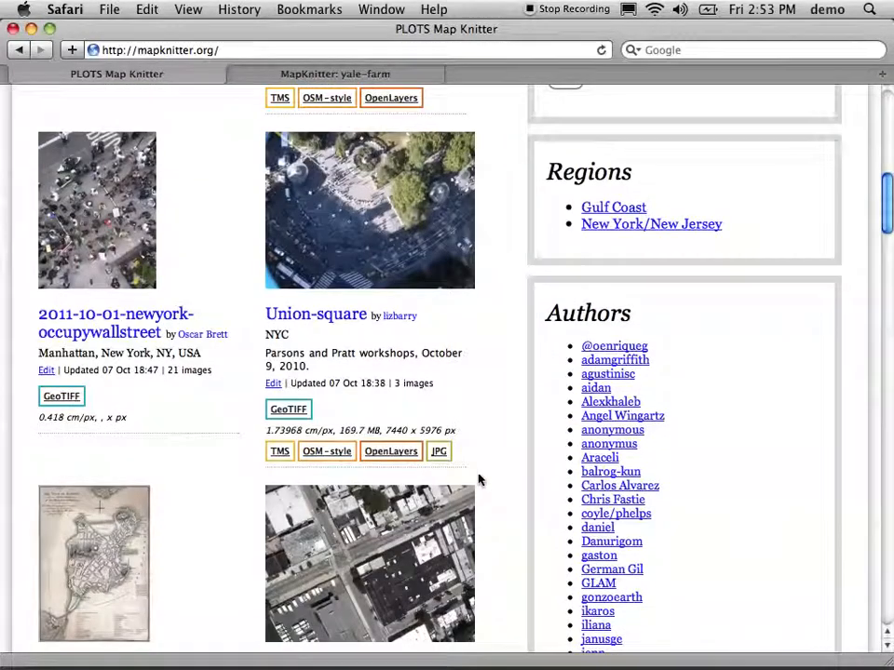
{"action": "mouse_move", "coordinate": [439, 453]}
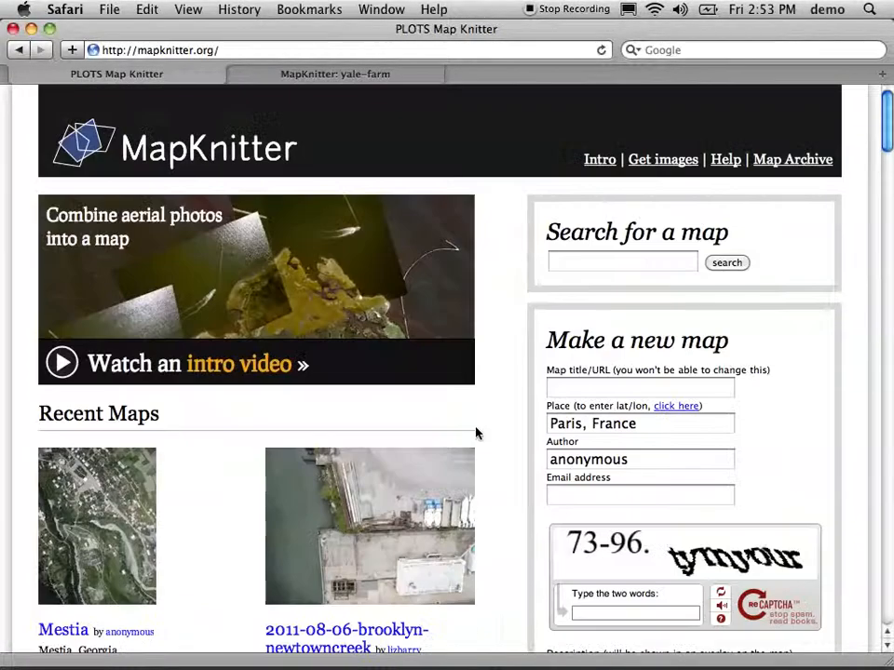
{"action": "scroll", "scroll_direction": "down", "scroll_amount": 3}
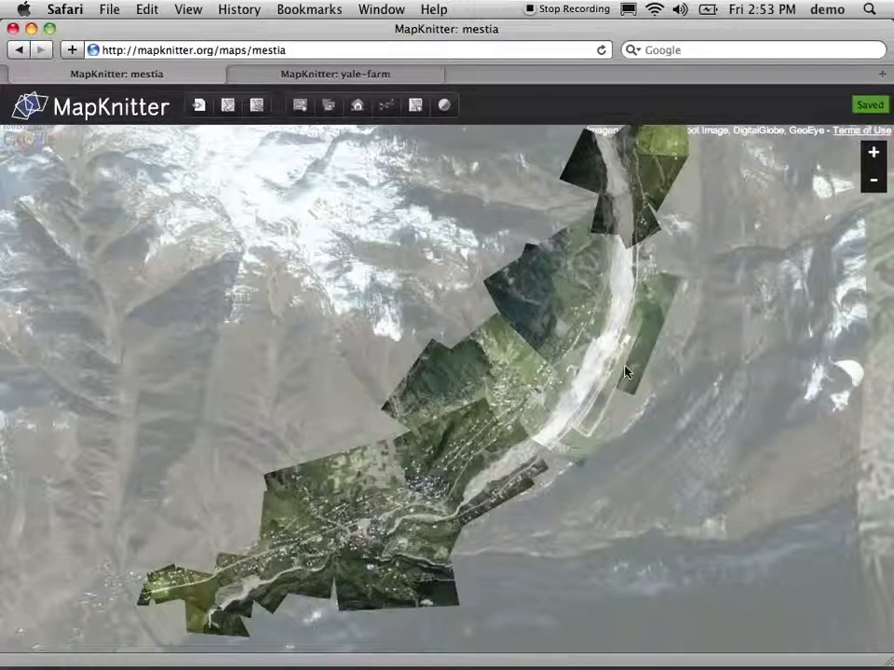
{"action": "mouse_move", "coordinate": [146, 607]}
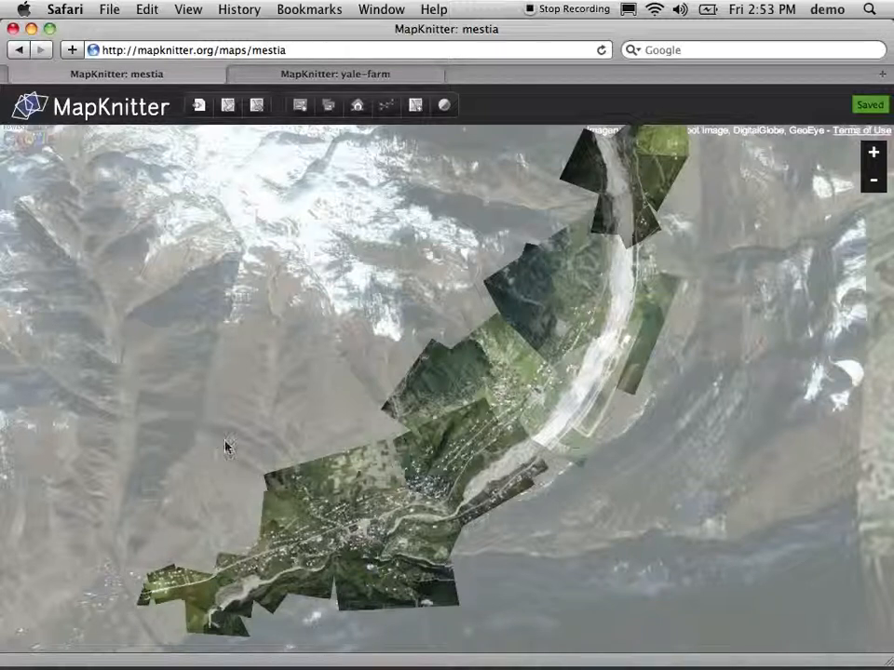
{"action": "mouse_move", "coordinate": [270, 102]}
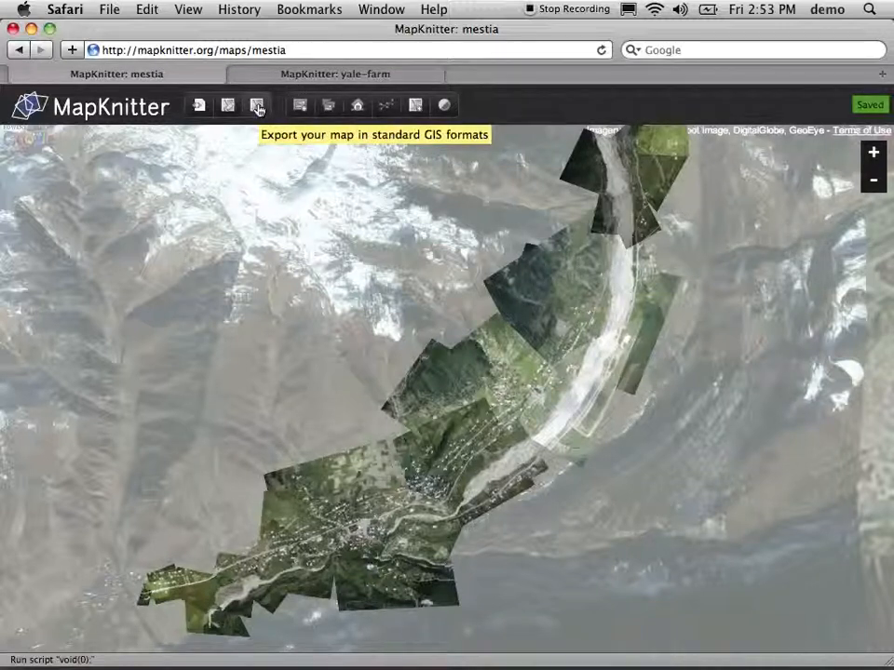
Bring up the Mestia map's export panel for standard GIS formats
{"action": "left_click", "coordinate": [257, 104]}
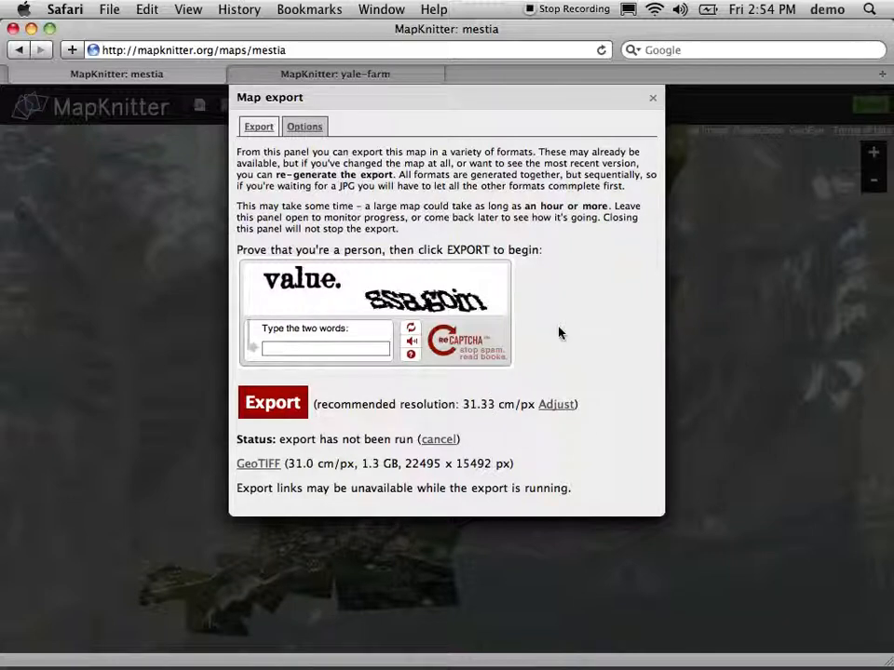
Adjust the recommended resolution in the Mestia export panel
{"action": "left_click", "coordinate": [555, 404]}
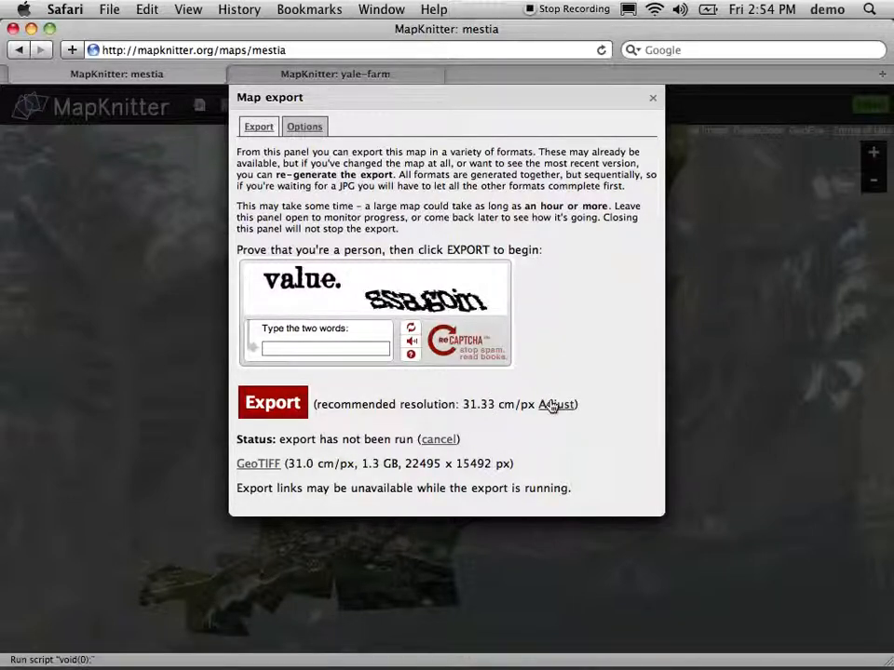
{"action": "mouse_move", "coordinate": [573, 361]}
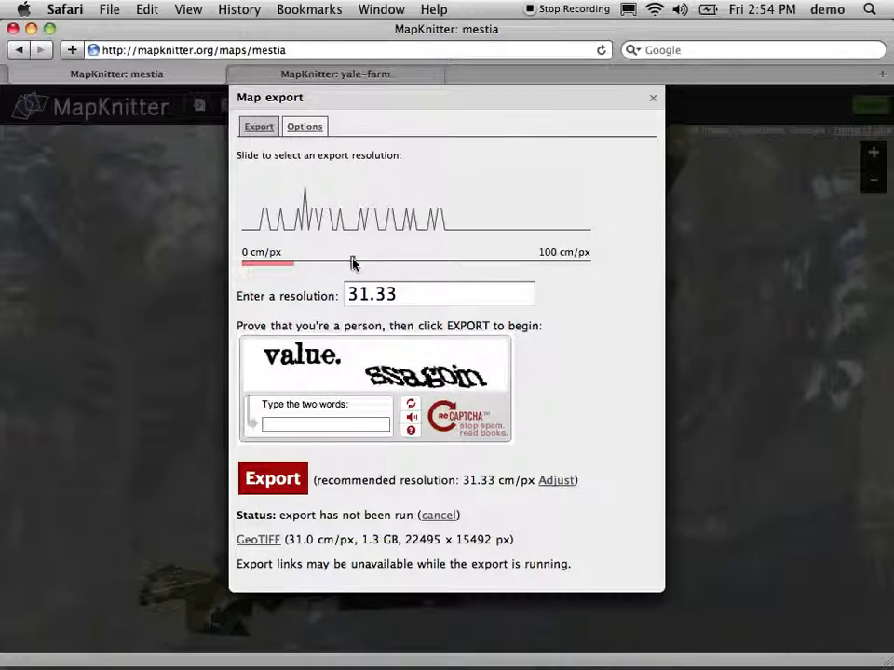
{"action": "mouse_move", "coordinate": [634, 279]}
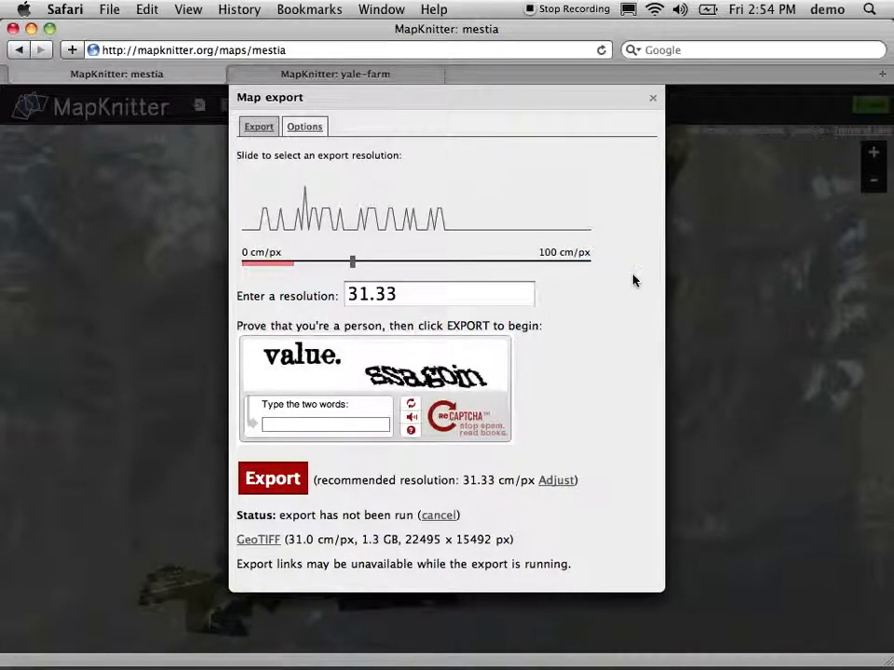
{"action": "mouse_move", "coordinate": [600, 261]}
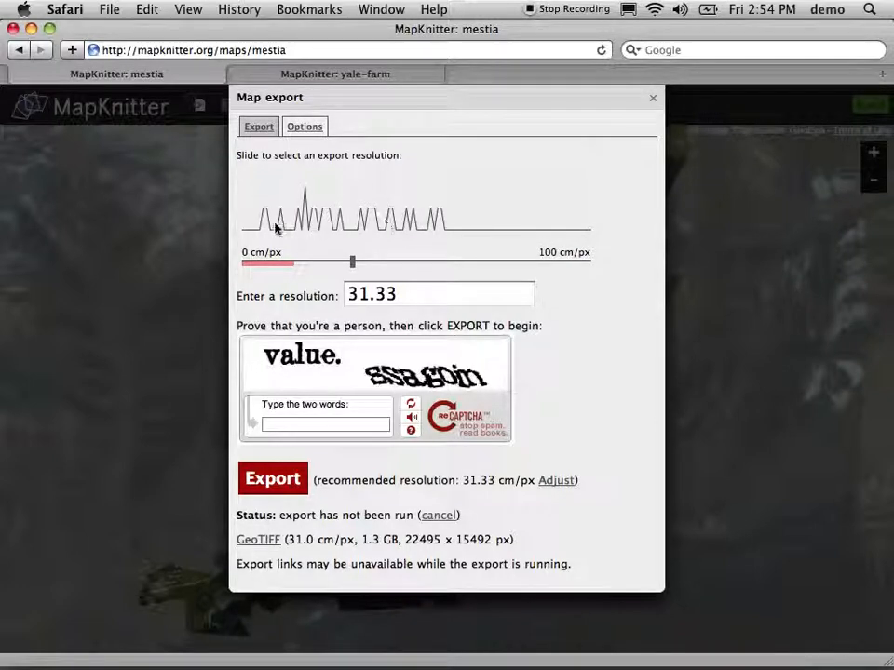
{"action": "mouse_move", "coordinate": [447, 229]}
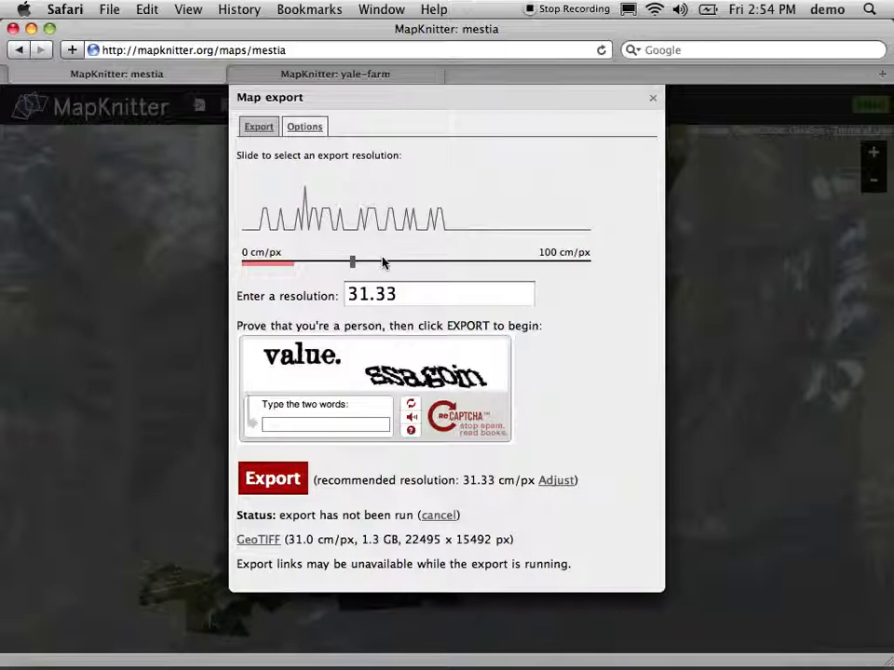
Move the resolution slider through values from 5.5 to 57.75 cm/px, settling on 20 cm/px
{"action": "left_click_drag", "start_coordinate": [352, 260], "coordinate": [431, 261]}
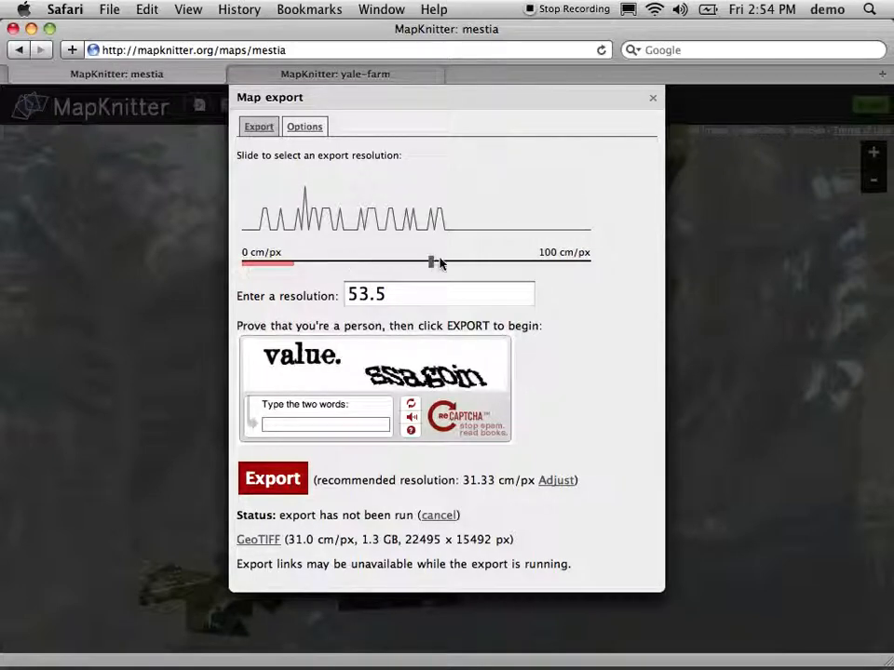
{"action": "left_click_drag", "start_coordinate": [432, 260], "coordinate": [445, 261]}
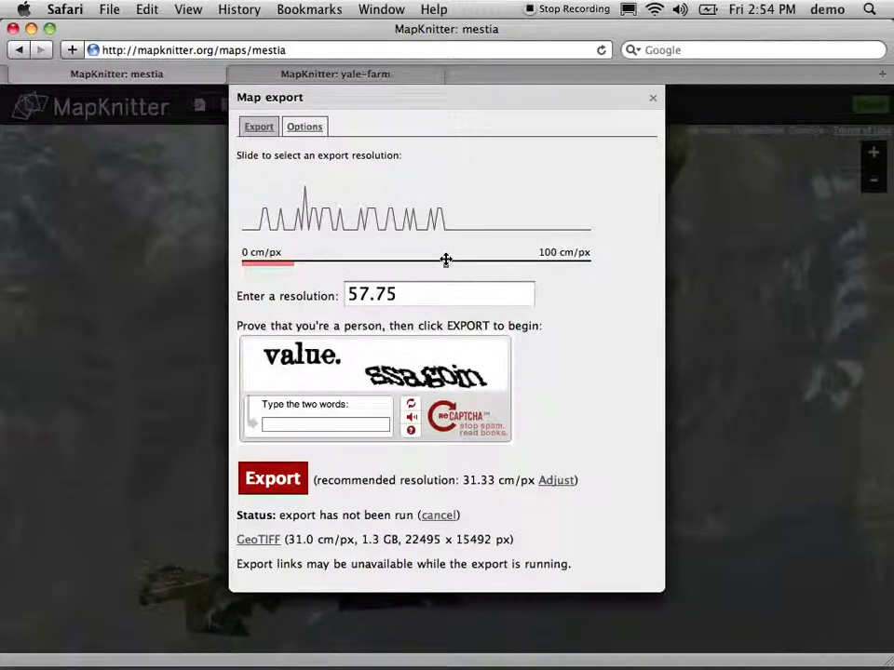
{"action": "left_click_drag", "start_coordinate": [447, 260], "coordinate": [300, 261]}
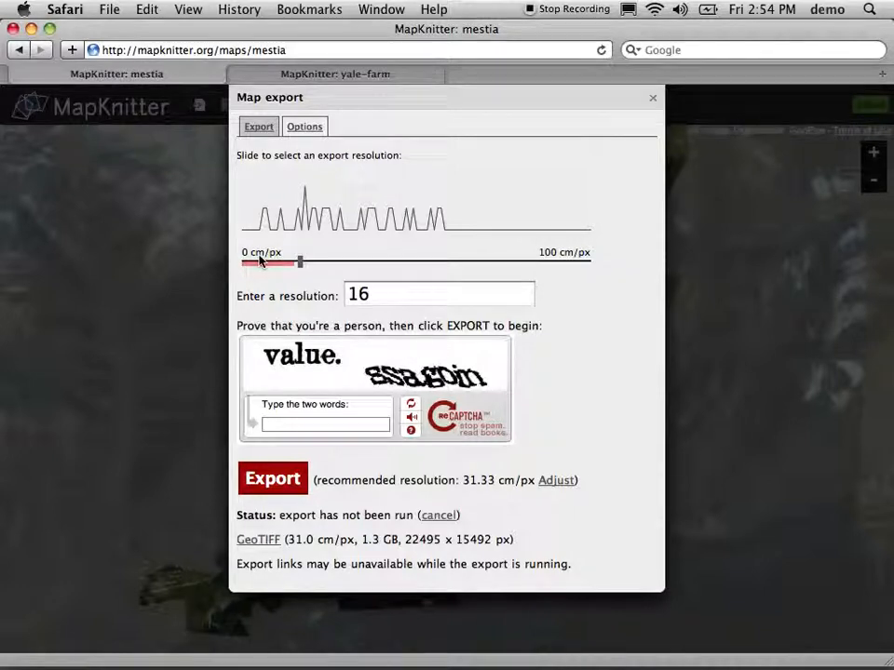
{"action": "left_click_drag", "start_coordinate": [299, 260], "coordinate": [264, 261]}
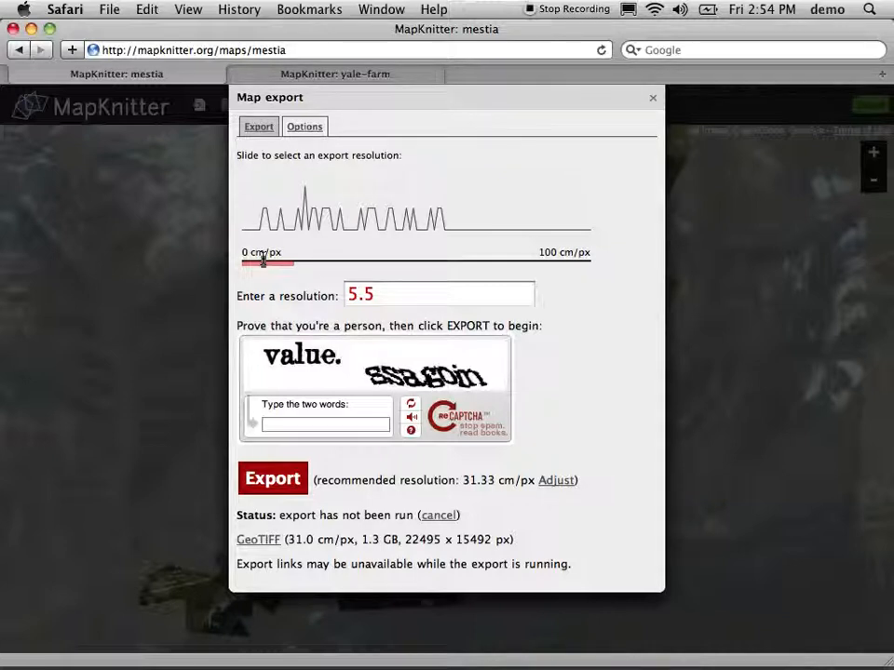
{"action": "left_click_drag", "start_coordinate": [265, 264], "coordinate": [343, 264]}
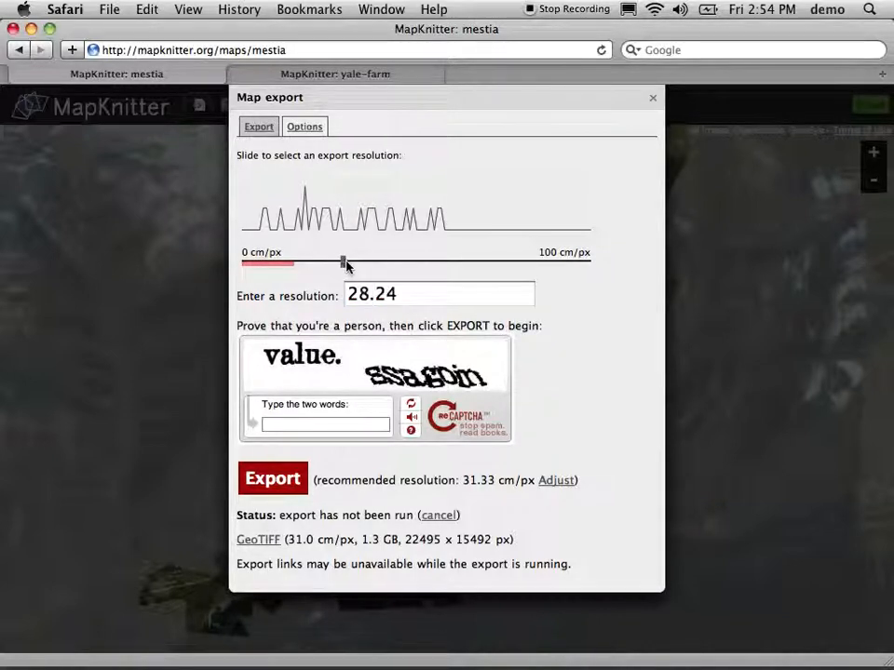
{"action": "left_click_drag", "start_coordinate": [343, 261], "coordinate": [354, 261]}
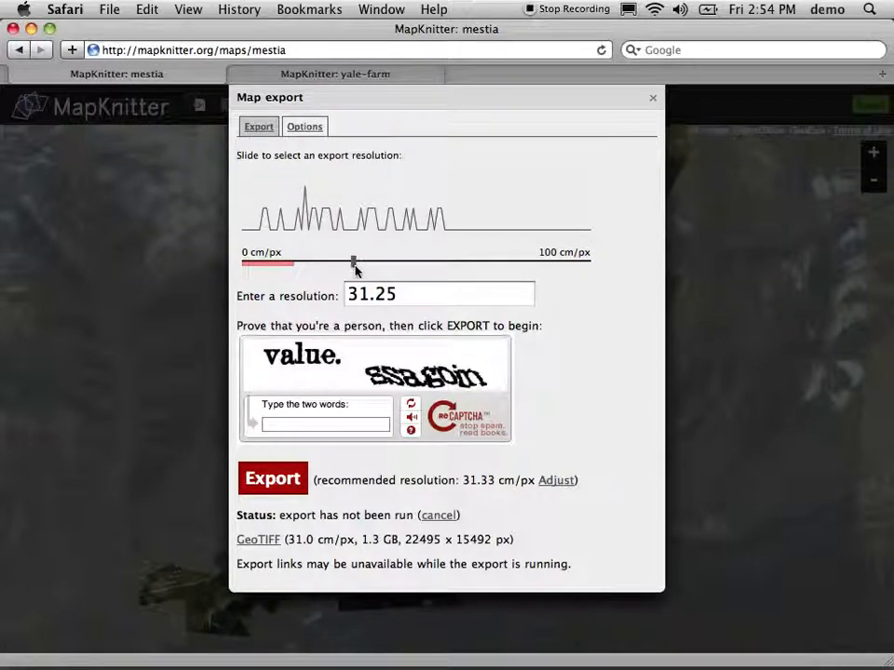
{"action": "left_click_drag", "start_coordinate": [354, 265], "coordinate": [302, 265]}
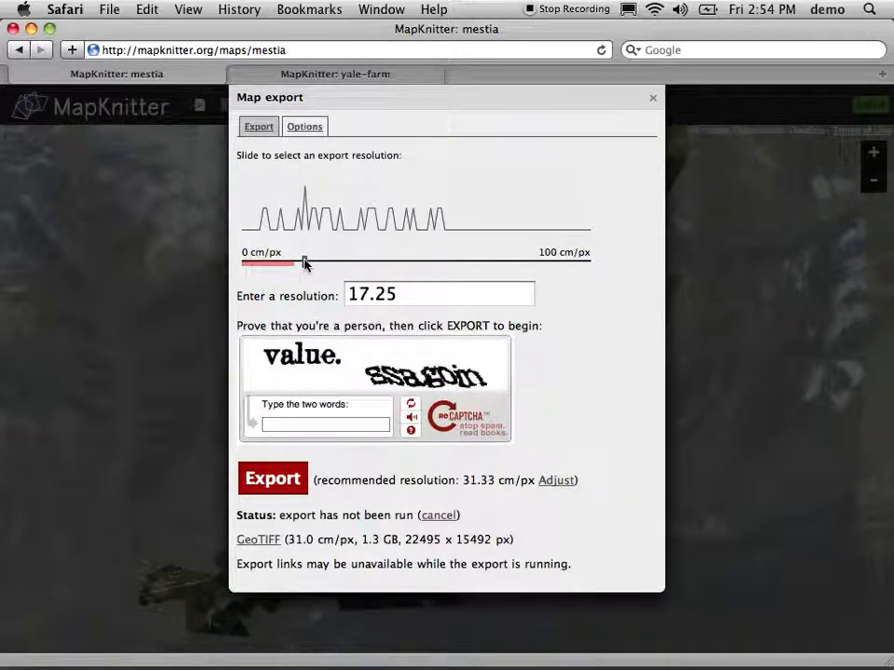
{"action": "left_click_drag", "start_coordinate": [303, 262], "coordinate": [311, 262]}
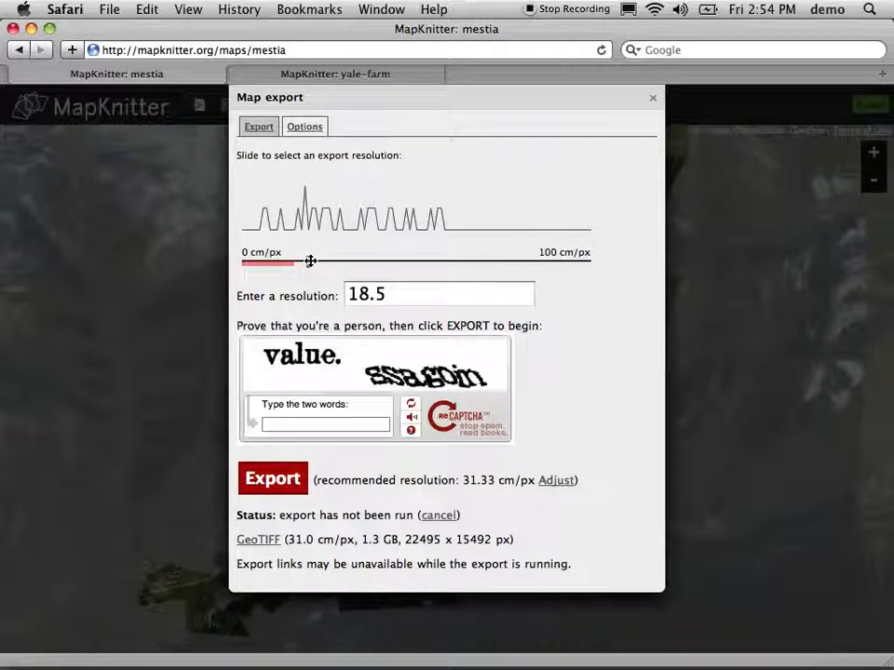
{"action": "left_click_drag", "start_coordinate": [309, 261], "coordinate": [315, 261]}
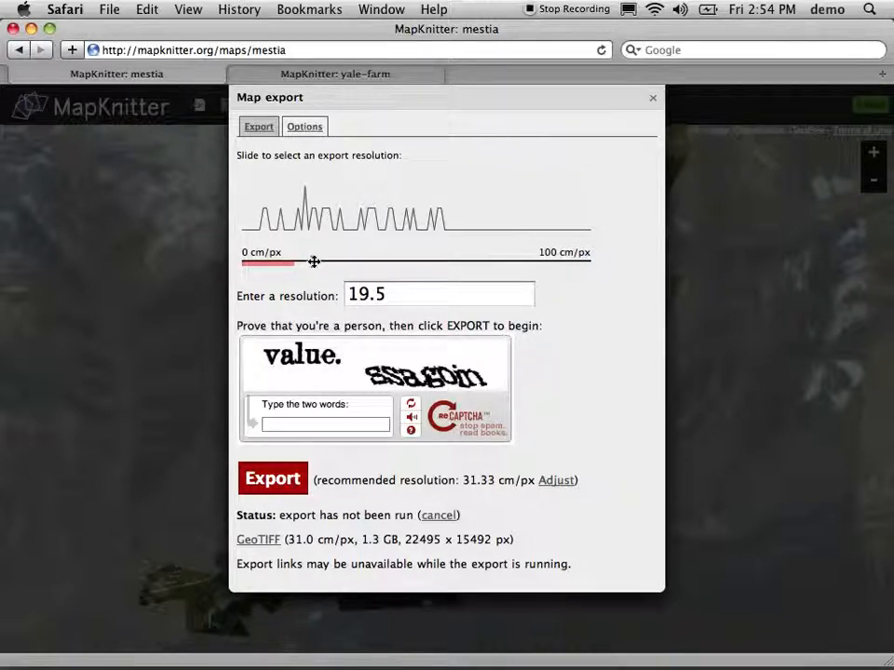
{"action": "left_click_drag", "start_coordinate": [309, 261], "coordinate": [317, 261]}
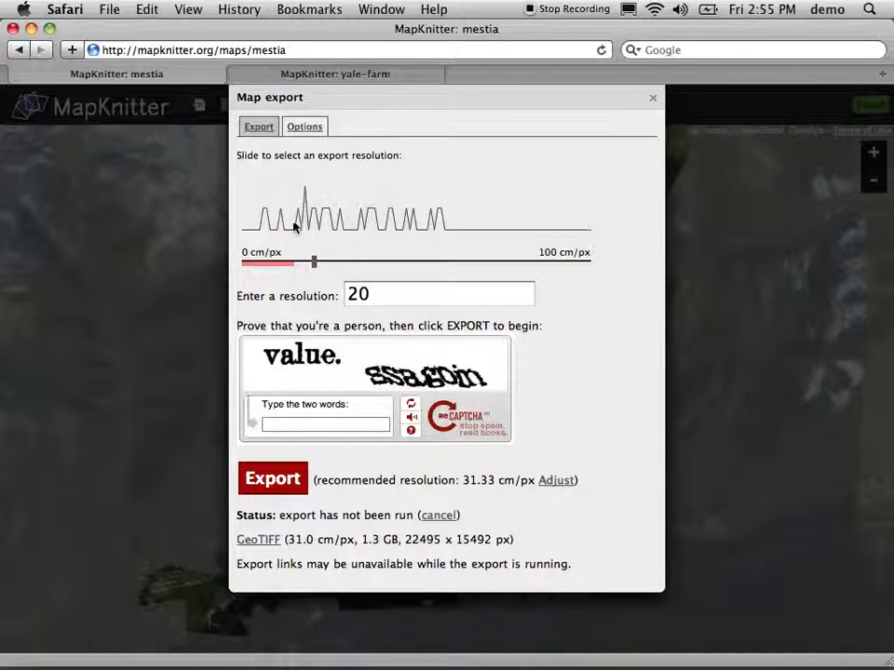
{"action": "mouse_move", "coordinate": [313, 270]}
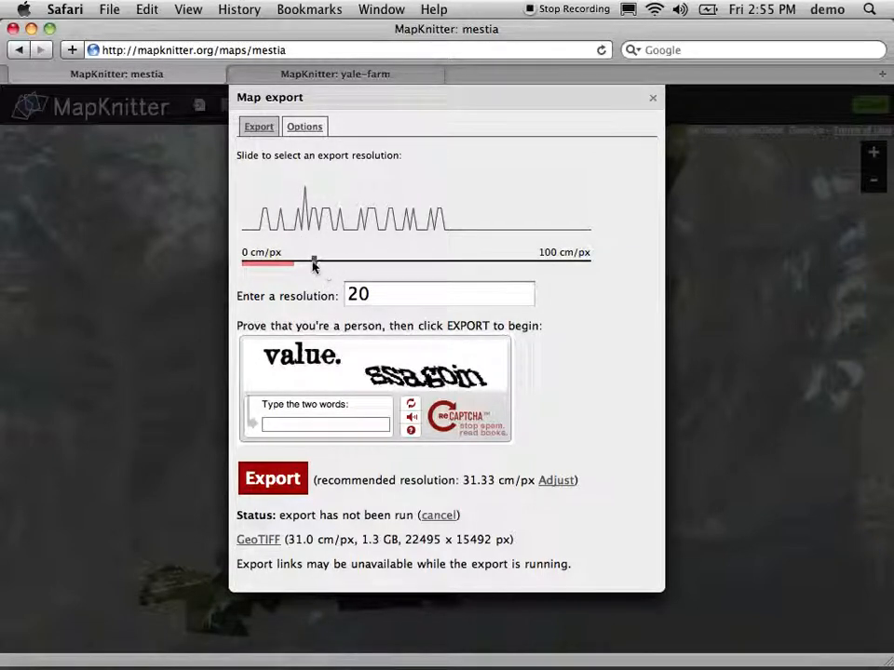
Drop the resolution to 15 and 8.25 cm/px, then return it to 20 cm/px
{"action": "left_click_drag", "start_coordinate": [315, 261], "coordinate": [296, 261]}
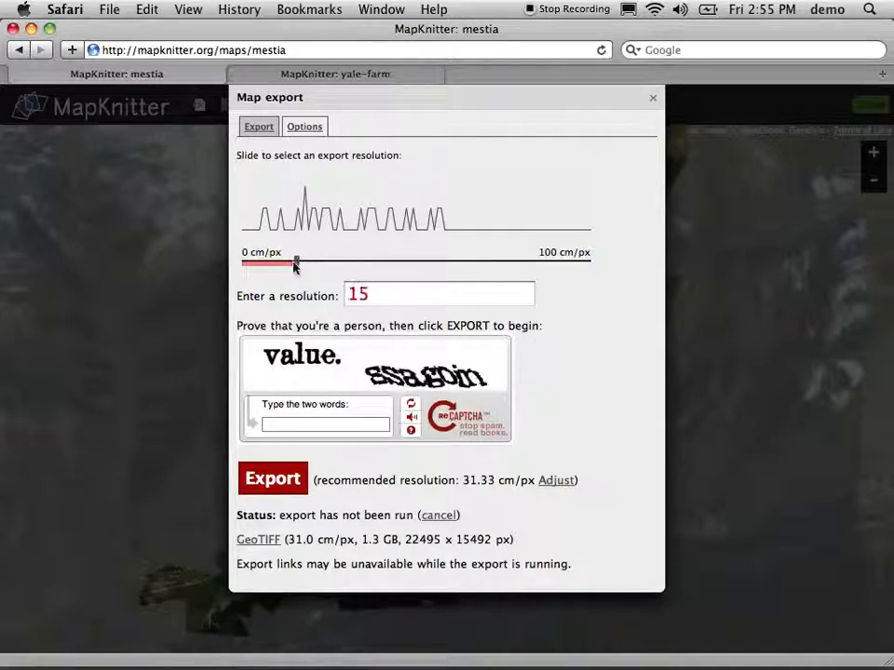
{"action": "left_click_drag", "start_coordinate": [296, 263], "coordinate": [272, 263]}
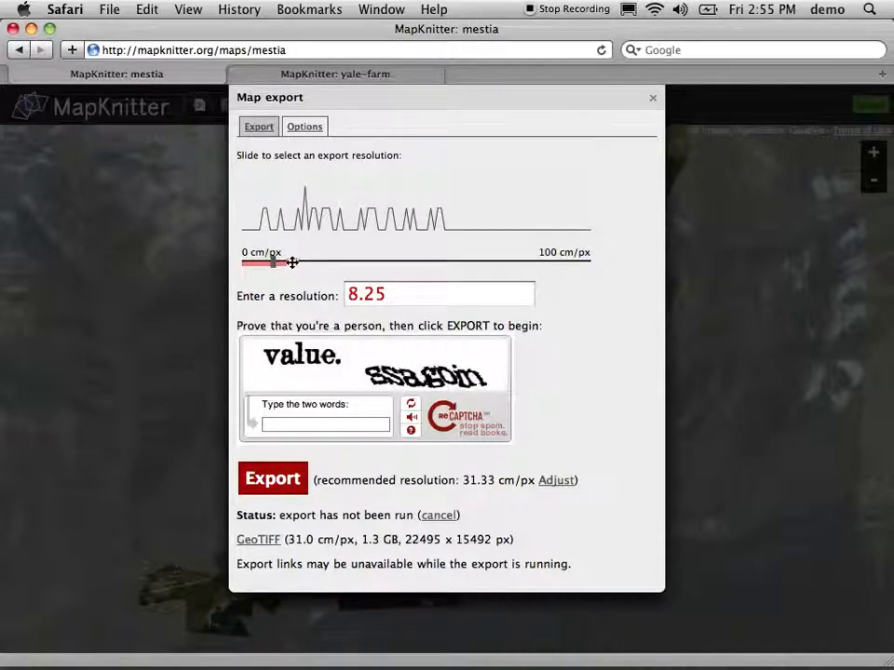
{"action": "left_click_drag", "start_coordinate": [272, 263], "coordinate": [313, 263]}
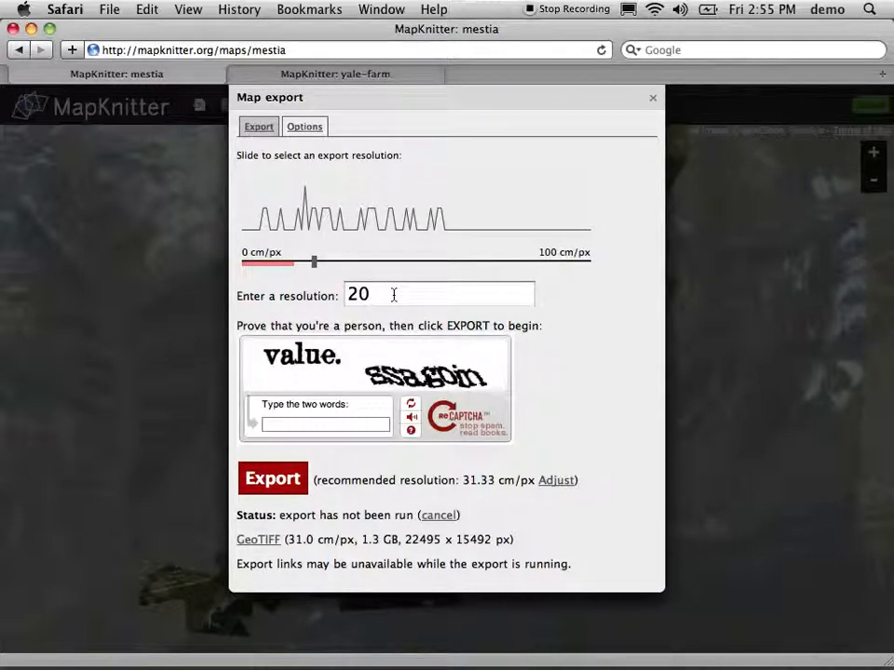
Answer the CAPTCHA ('value .', 'ssagoin'), export Mestia at 20 cm/px until complete, then close the panel
{"action": "left_click", "coordinate": [324, 425]}
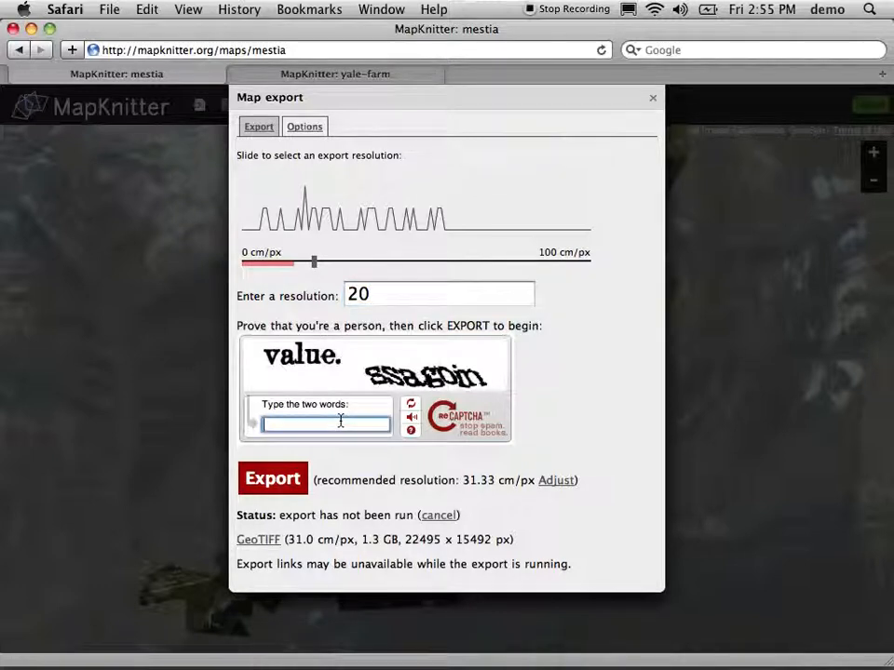
{"action": "type", "text": "value"}
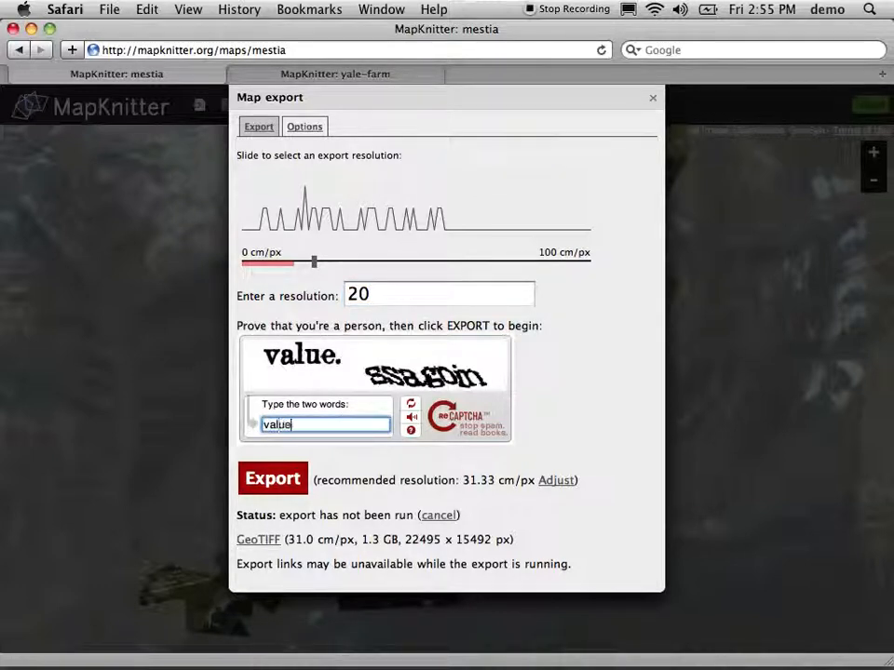
{"action": "type", "text": "."}
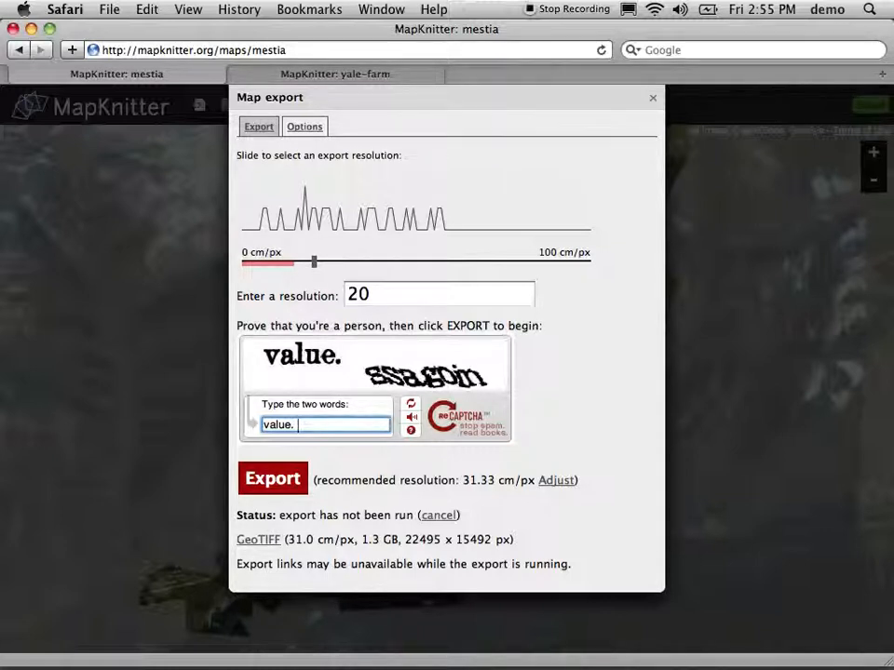
{"action": "type", "text": "ssagoin"}
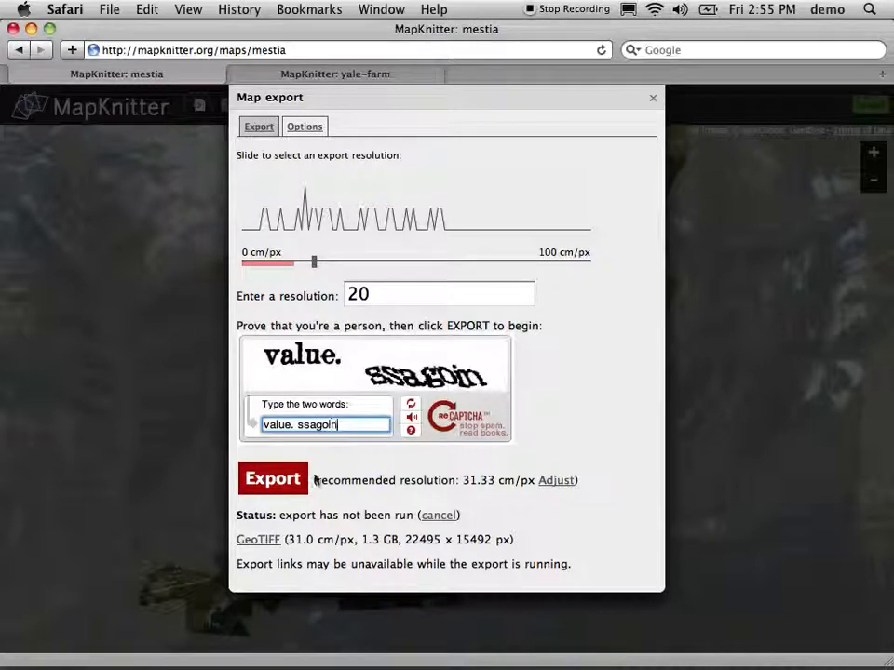
{"action": "left_click", "coordinate": [272, 477]}
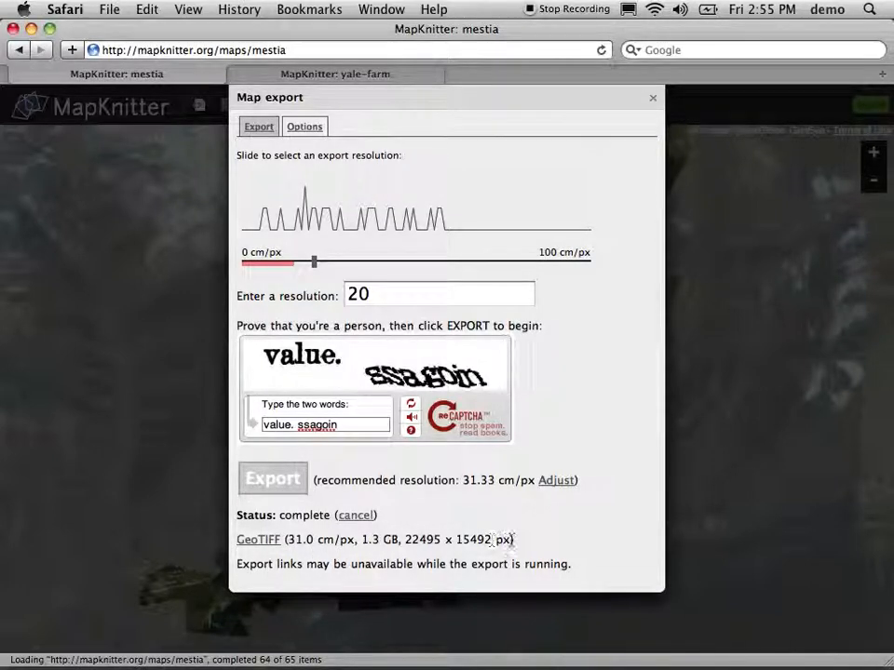
{"action": "mouse_move", "coordinate": [354, 453]}
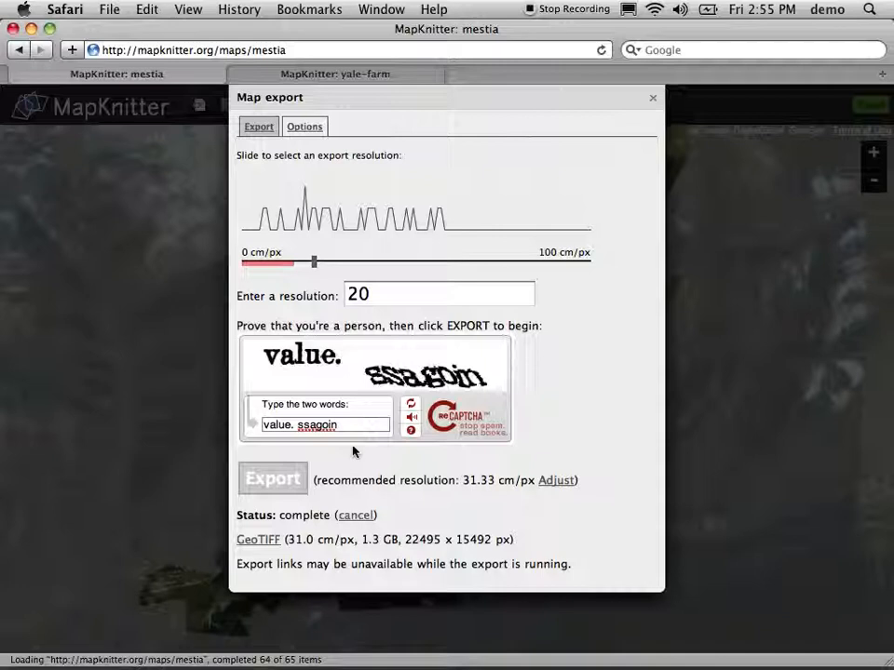
{"action": "mouse_move", "coordinate": [551, 443]}
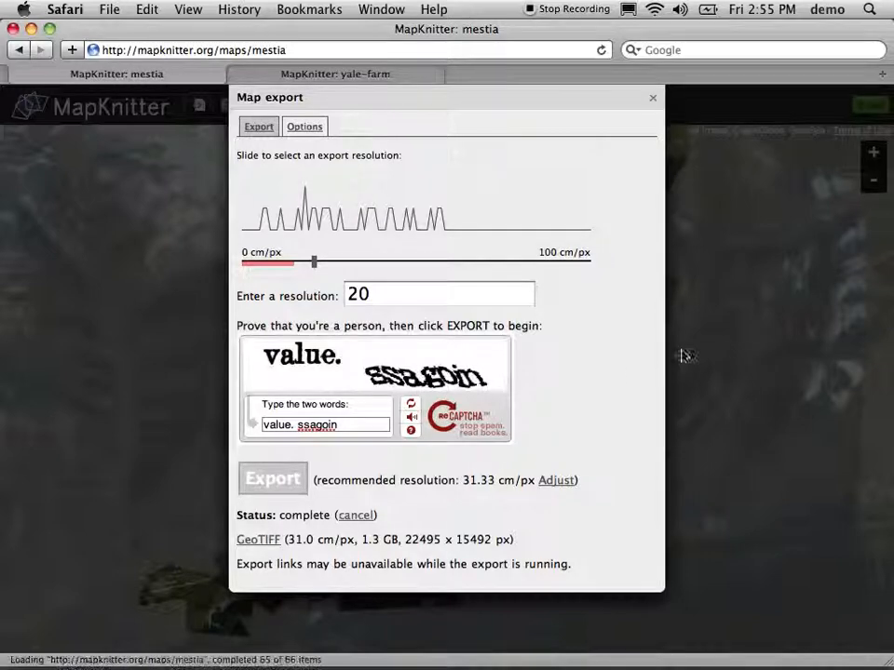
{"action": "left_click", "coordinate": [651, 97]}
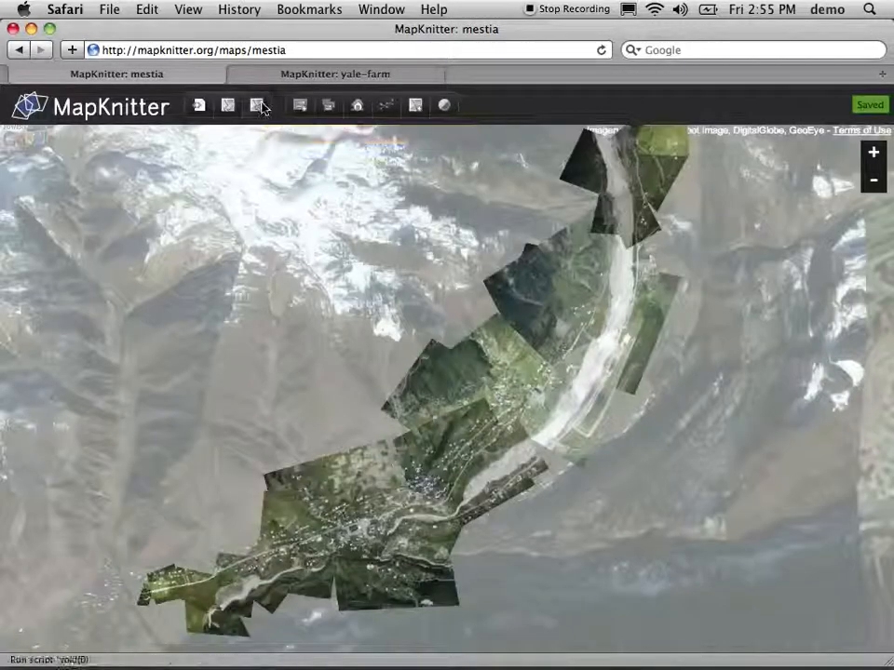
Reopen the Mestia export, nudge resolution back to 20 cm/px and start the CAPTCHA with 'print'
{"action": "left_click", "coordinate": [260, 104]}
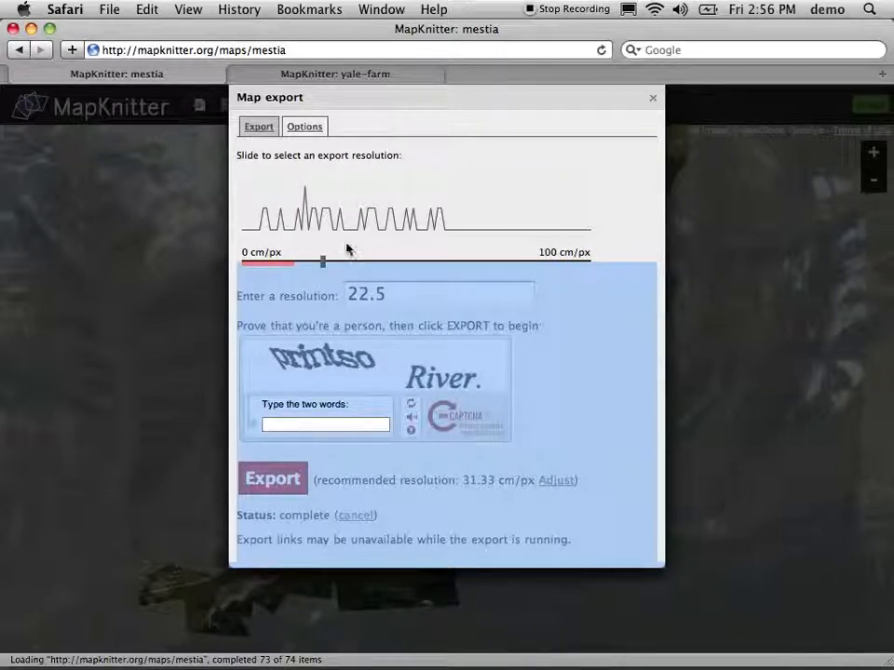
{"action": "left_click_drag", "start_coordinate": [324, 261], "coordinate": [320, 261]}
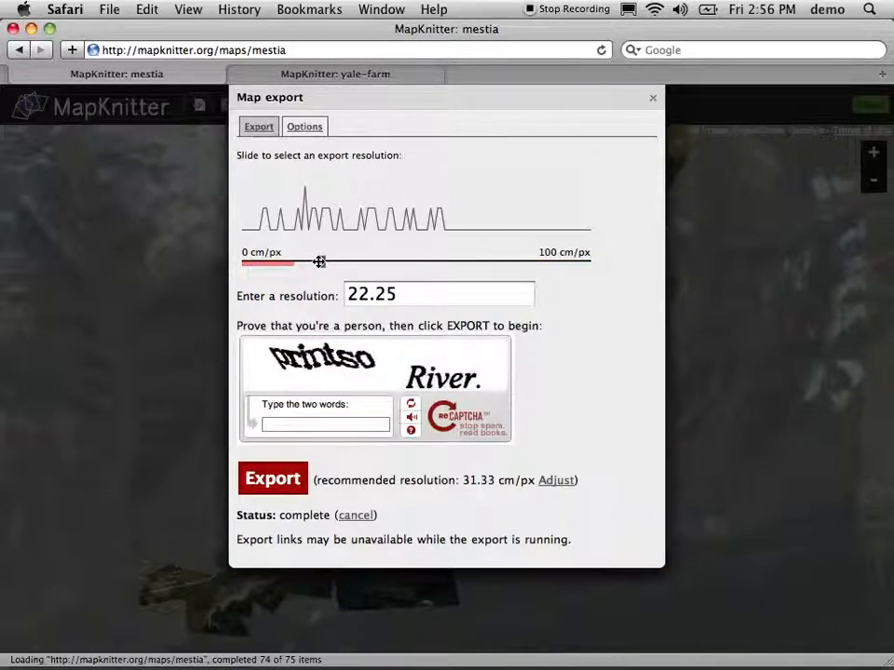
{"action": "left_click_drag", "start_coordinate": [321, 260], "coordinate": [314, 260]}
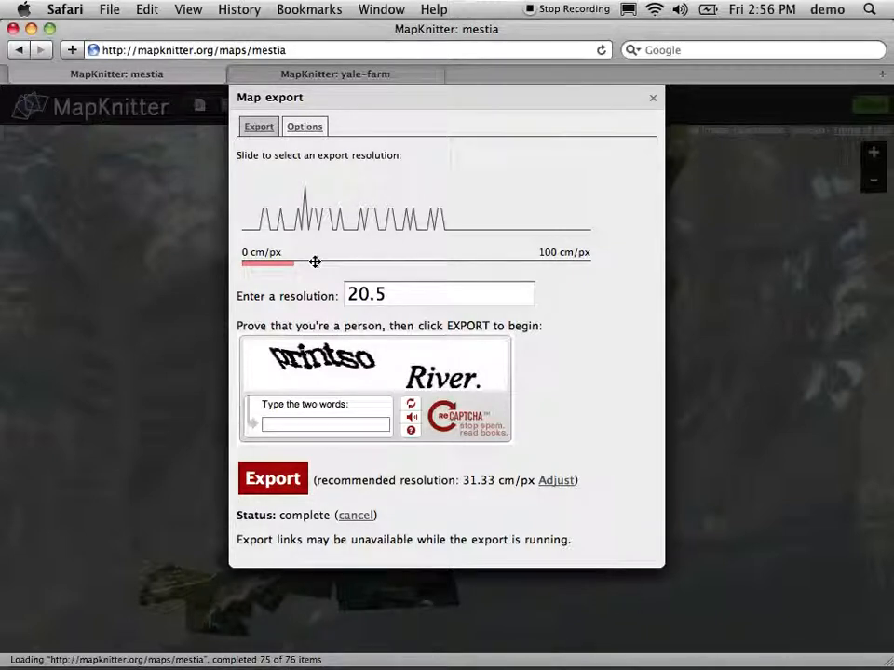
{"action": "left_click_drag", "start_coordinate": [316, 261], "coordinate": [313, 261]}
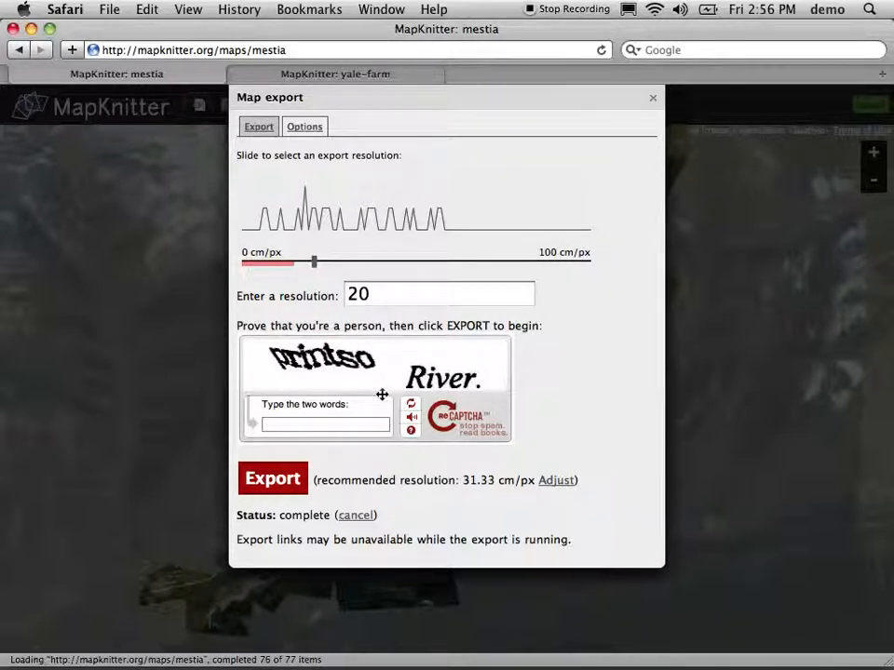
{"action": "left_click", "coordinate": [324, 425]}
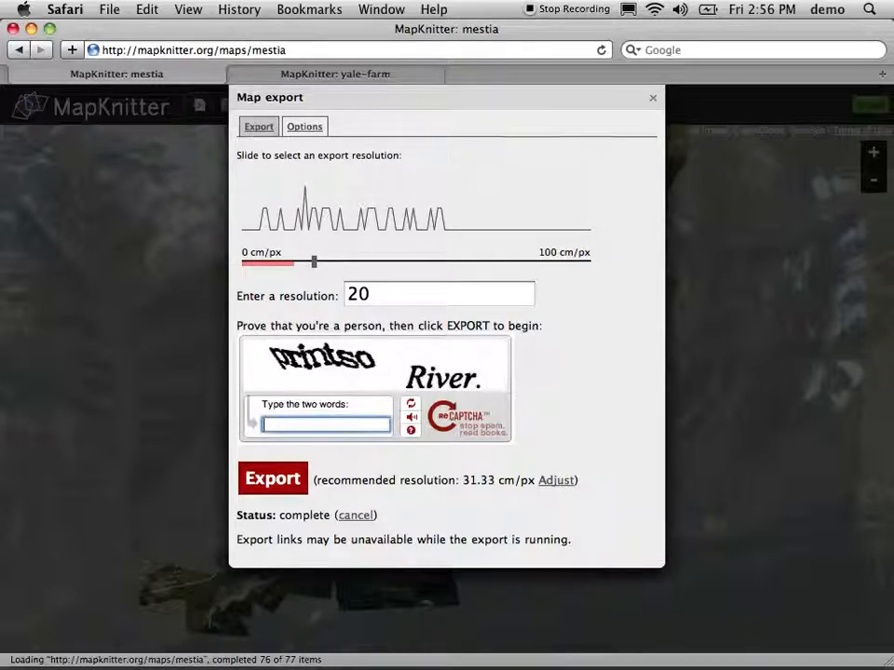
{"action": "type", "text": "print"}
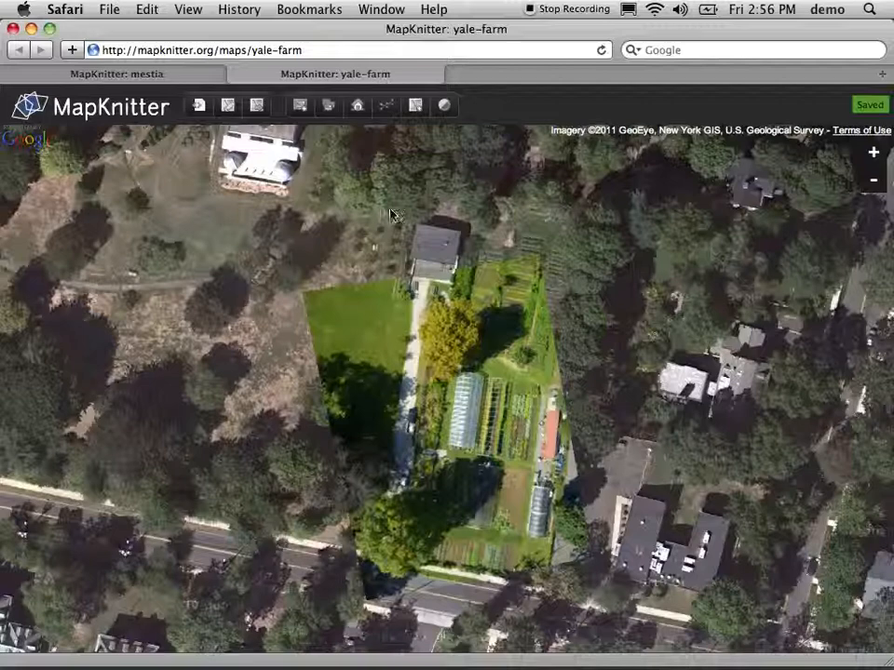
Pan the Yale-farm map so the farm sits better in view
{"action": "left_click_drag", "start_coordinate": [391, 215], "coordinate": [298, 160]}
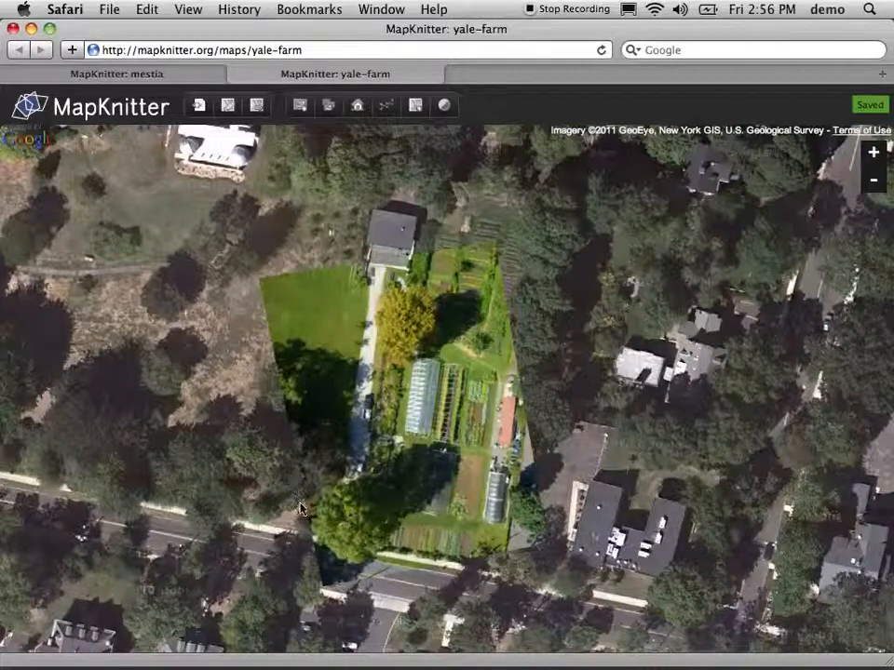
{"action": "mouse_move", "coordinate": [260, 287]}
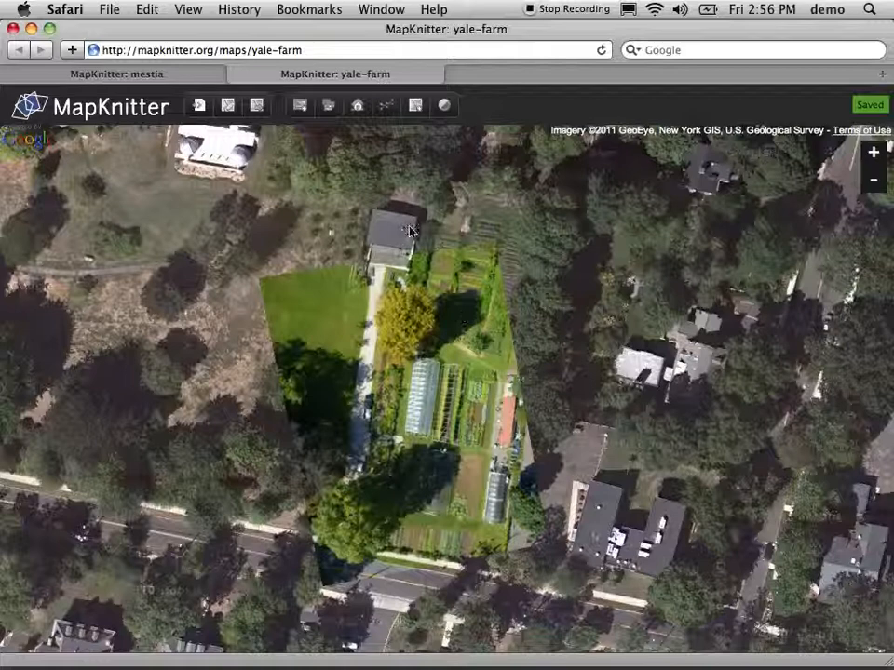
{"action": "mouse_move", "coordinate": [268, 233]}
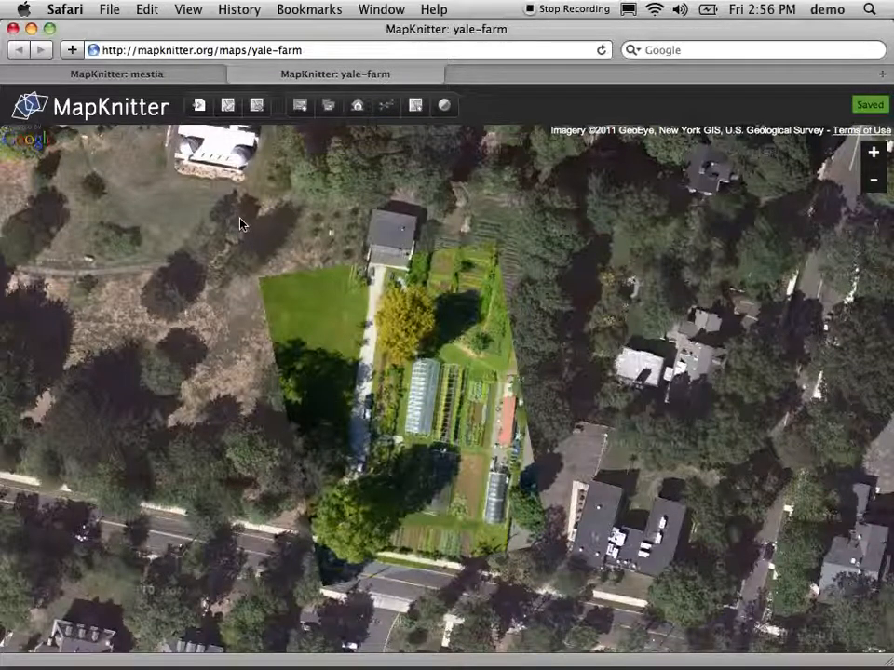
{"action": "mouse_move", "coordinate": [257, 104]}
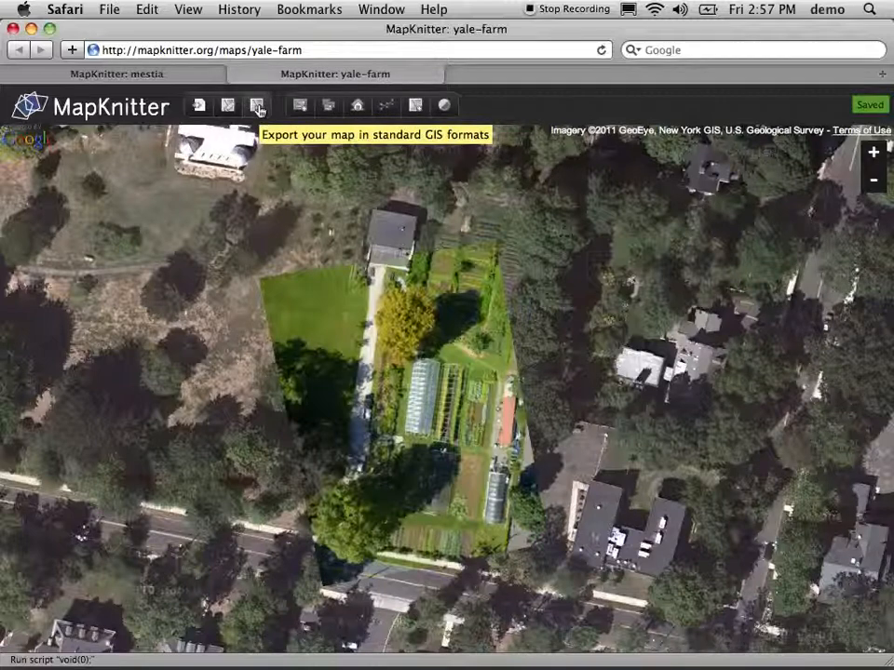
Open Yale-farm export at 5.138 cm/px, enter CAPTCHA '5.1 rhythmica istryf' and start the export
{"action": "left_click", "coordinate": [257, 104]}
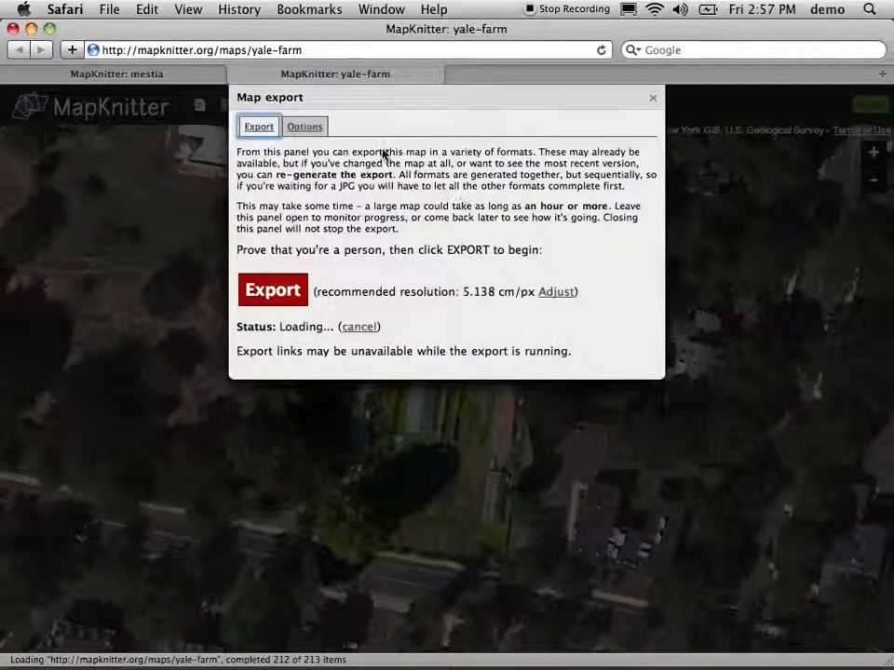
{"action": "left_click", "coordinate": [306, 127]}
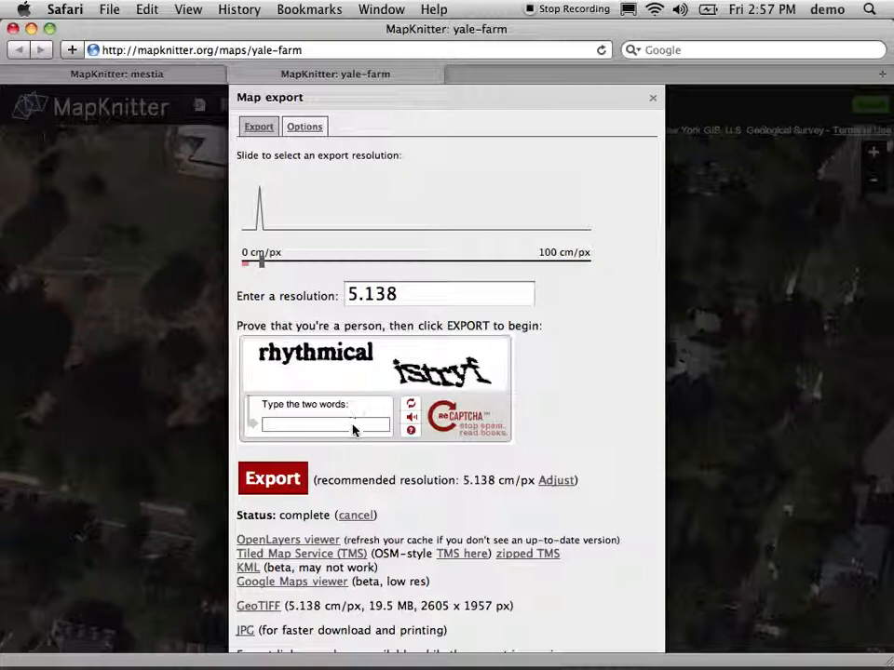
{"action": "left_click", "coordinate": [324, 425]}
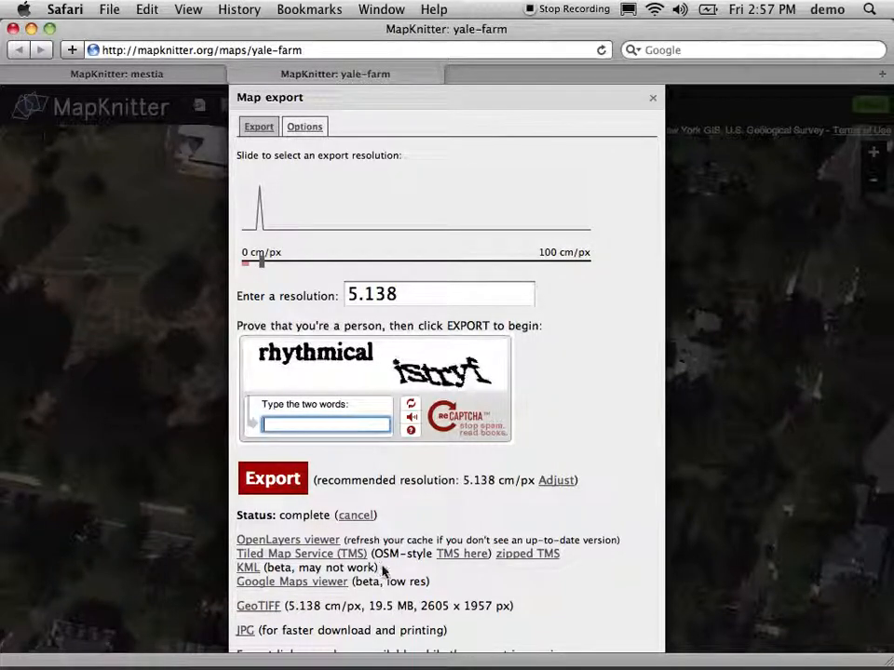
{"action": "type", "text": "5.138"}
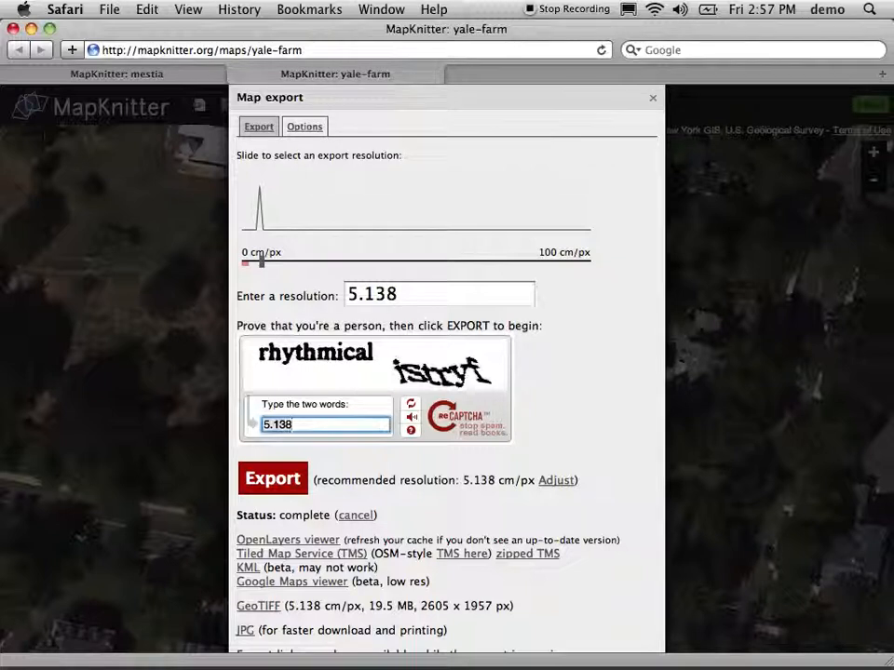
{"action": "type", "text": "rhythmica"}
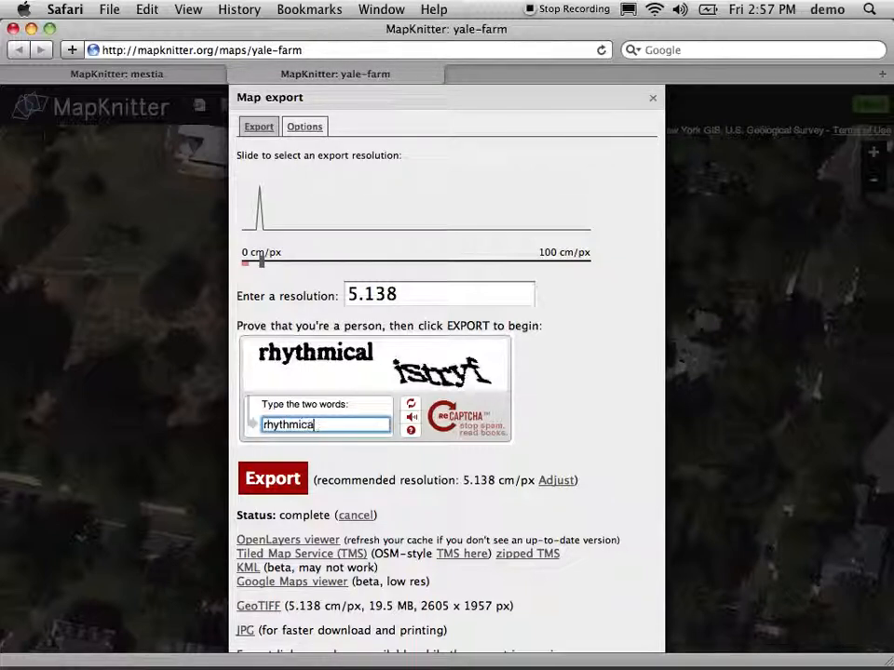
{"action": "type", "text": "istryf"}
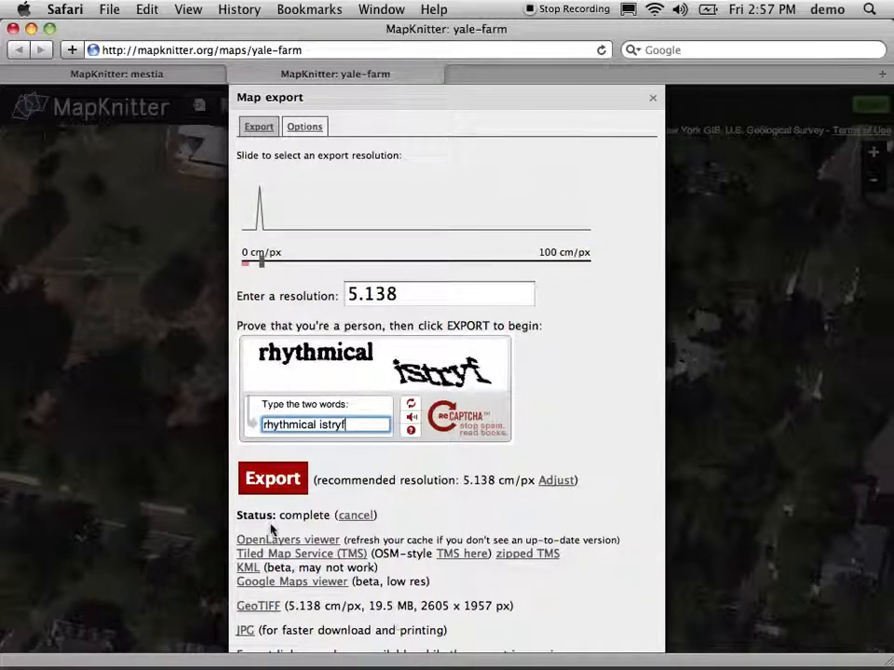
{"action": "left_click", "coordinate": [272, 477]}
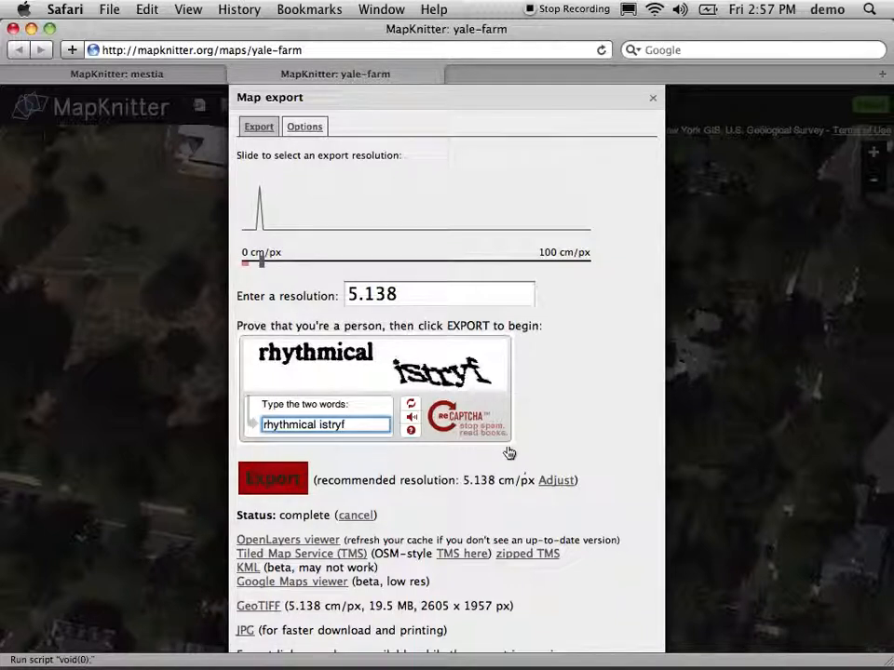
{"action": "left_click", "coordinate": [272, 479]}
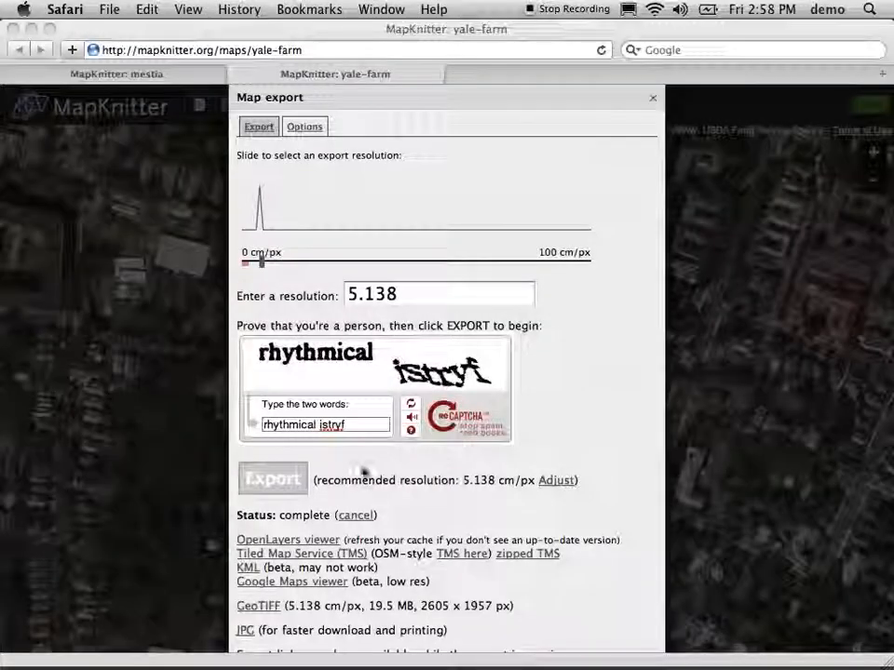
After the Yale-farm export runs, navigate to the mapknitter.org home page
{"action": "left_click", "coordinate": [245, 630]}
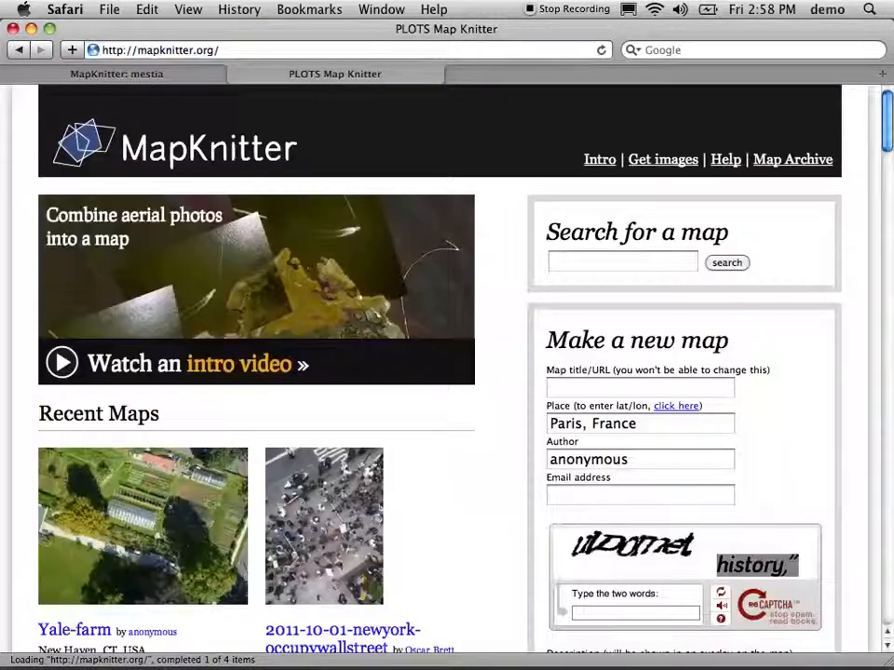
Review the Yale-farm map's GeoTIFF, TMS, OpenLayers and JPG export links, then go to the Intro page
{"action": "scroll", "scroll_direction": "down", "scroll_amount": 3}
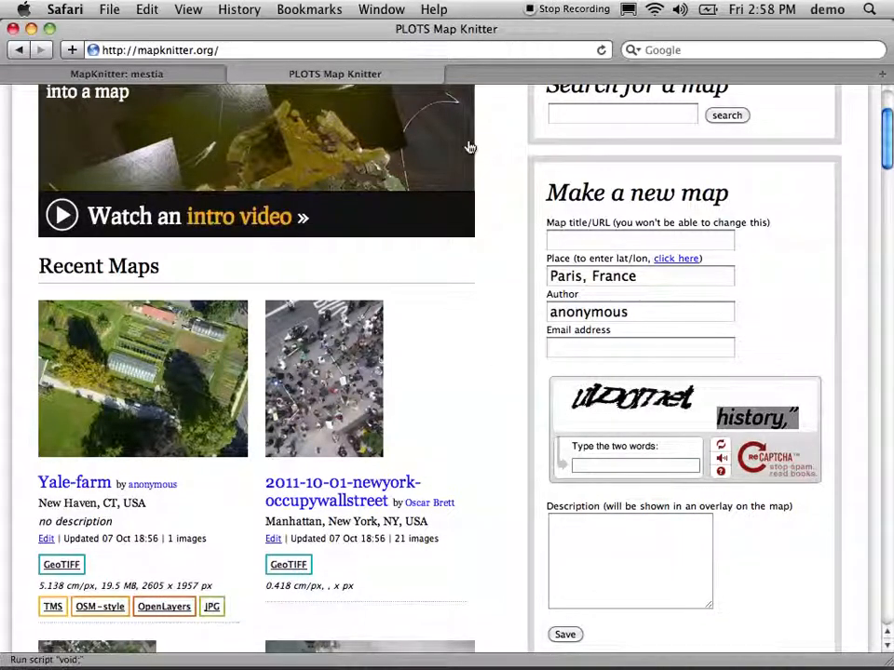
{"action": "scroll", "scroll_direction": "up", "scroll_amount": 3}
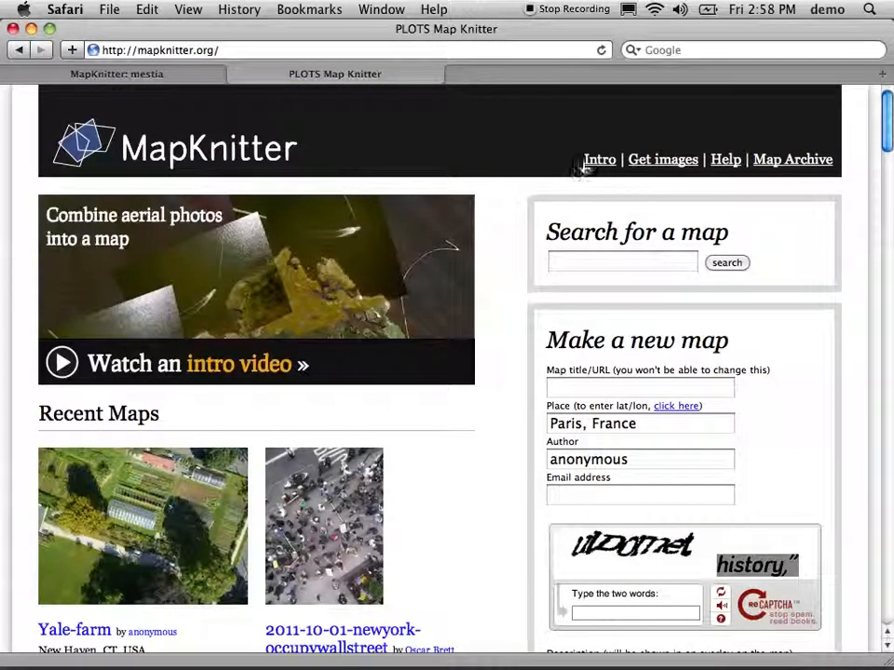
{"action": "left_click", "coordinate": [600, 160]}
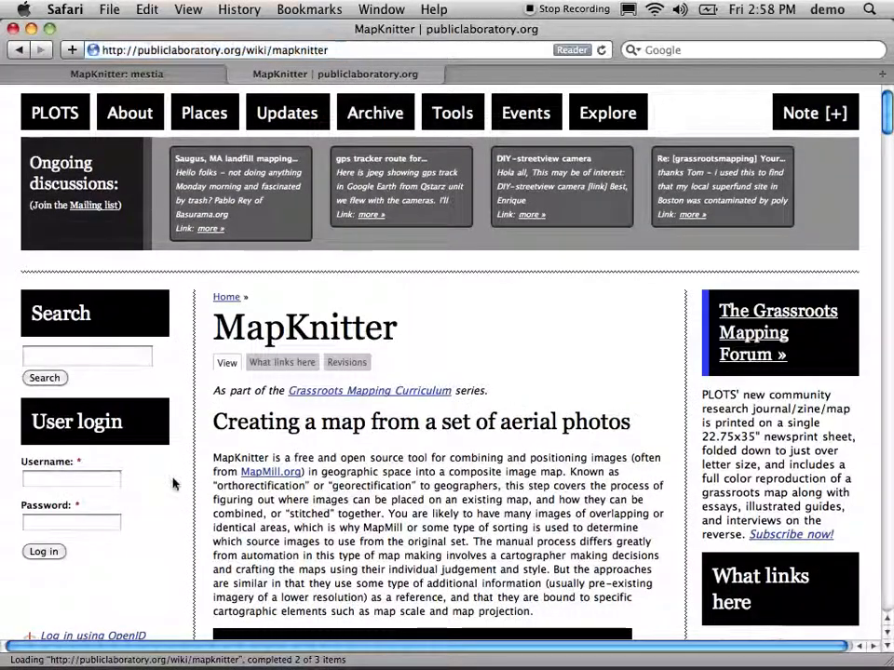
Scroll the MapKnitter wiki page down past the intro video to the Tutorials section
{"action": "scroll", "scroll_direction": "down", "scroll_amount": 3}
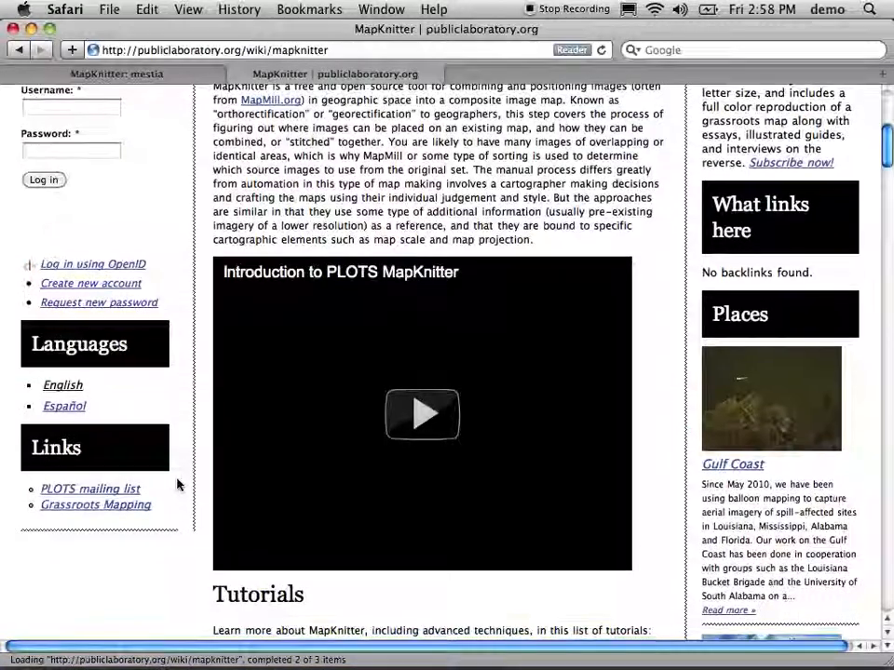
{"action": "scroll", "scroll_direction": "down", "scroll_amount": 3}
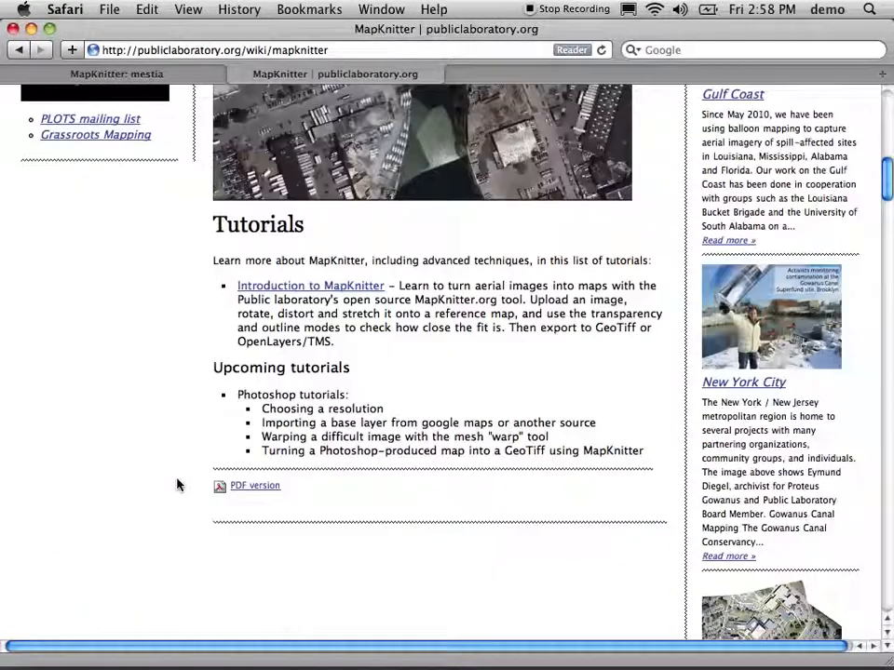
{"action": "mouse_move", "coordinate": [213, 421]}
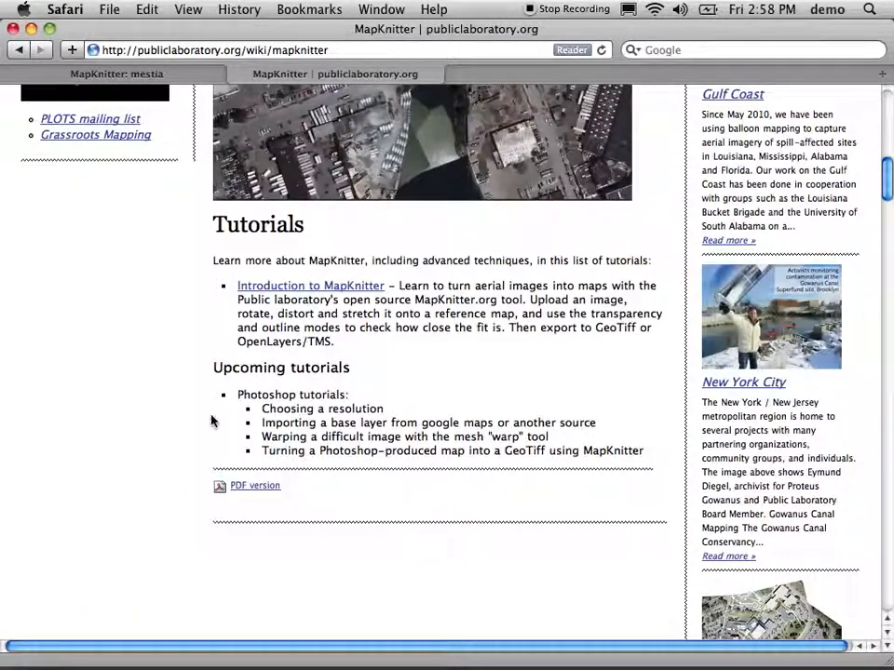